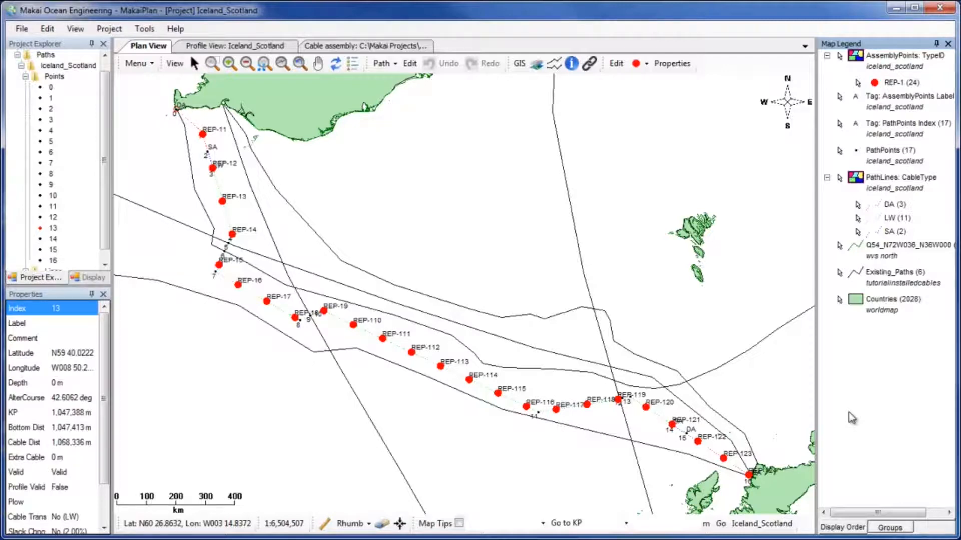
{"action": "mouse_move", "coordinate": [661, 394]}
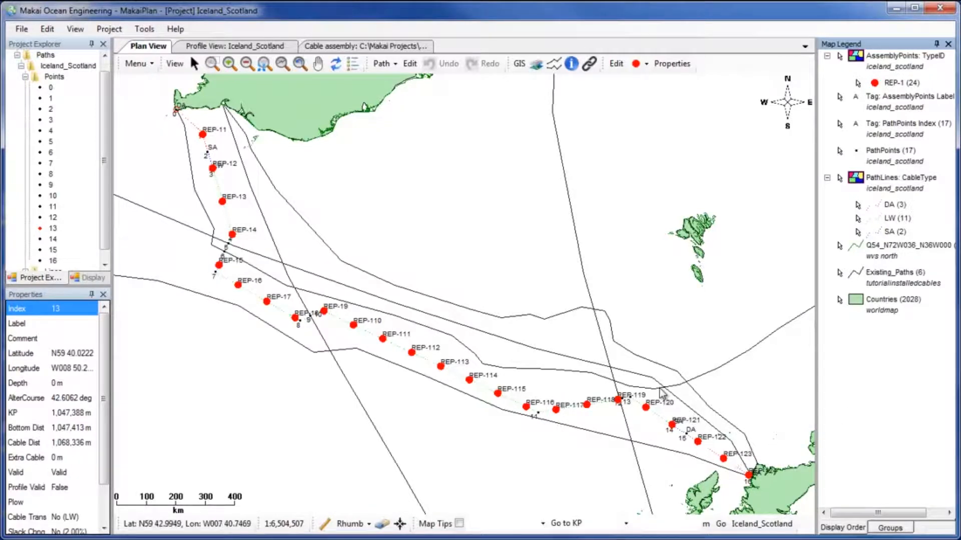
{"action": "mouse_move", "coordinate": [178, 165]}
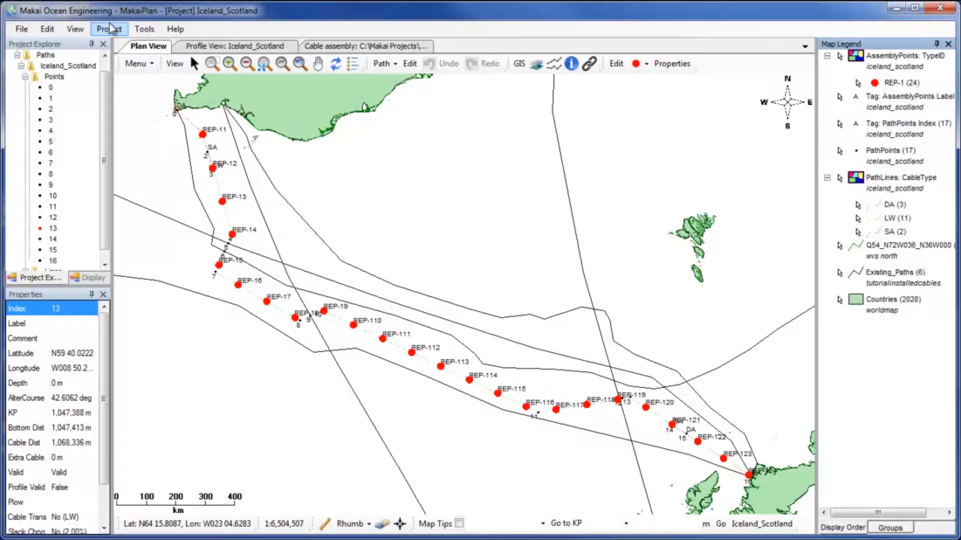
Step: Open the Path Buffer Zone dialog via Project > Path > Add/Remove Buffer Zones
{"action": "left_click", "coordinate": [108, 29]}
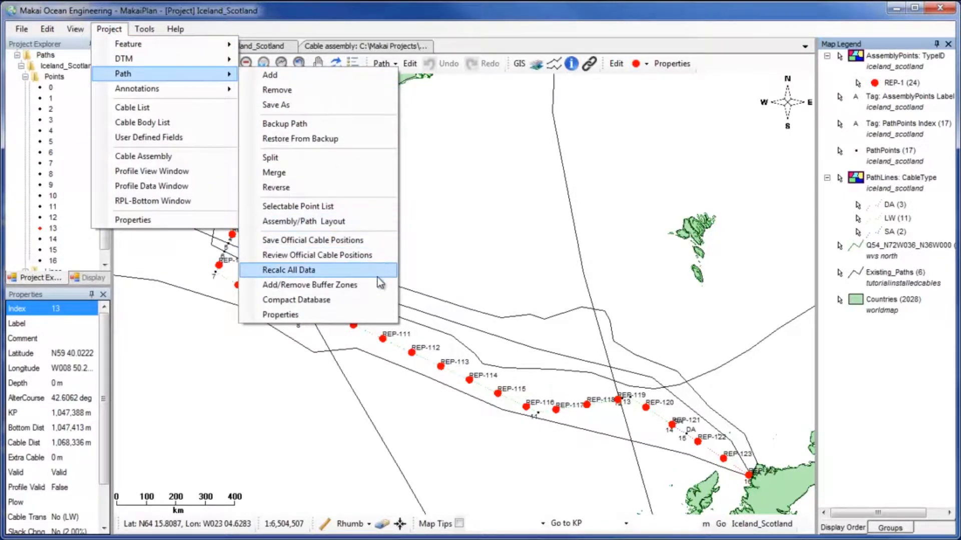
{"action": "left_click", "coordinate": [309, 284]}
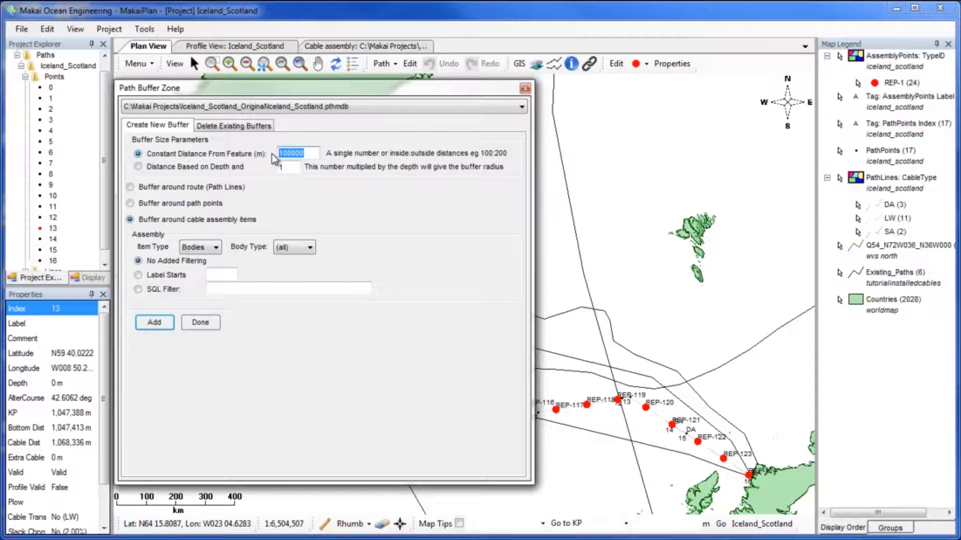
Step: Add a 22500 m constant buffer around the entire route's path lines
{"action": "type", "text": "22500"}
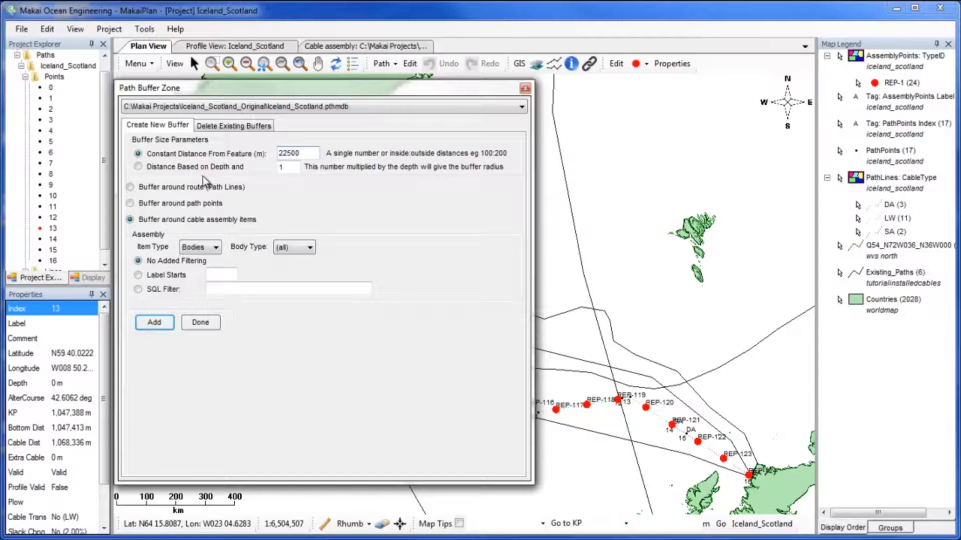
{"action": "left_click", "coordinate": [130, 187]}
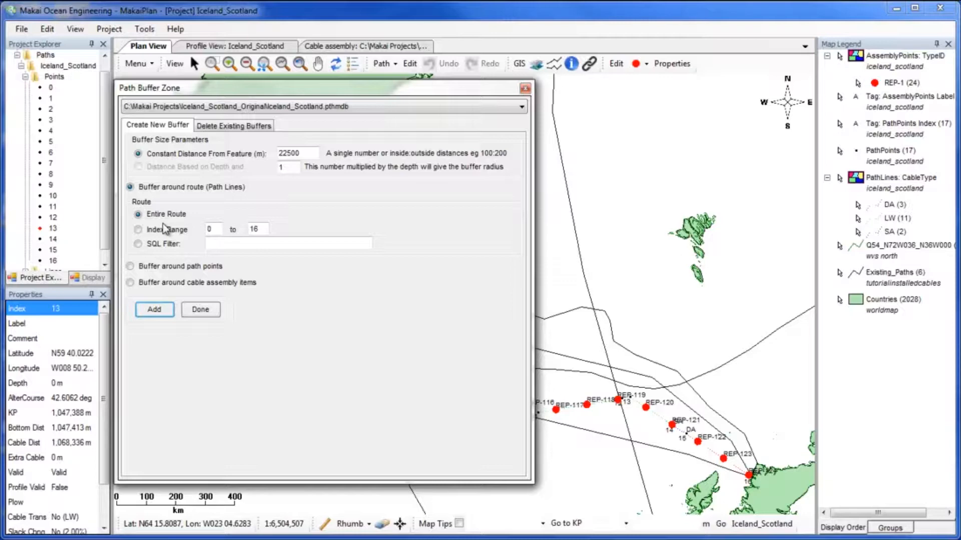
{"action": "mouse_move", "coordinate": [161, 253]}
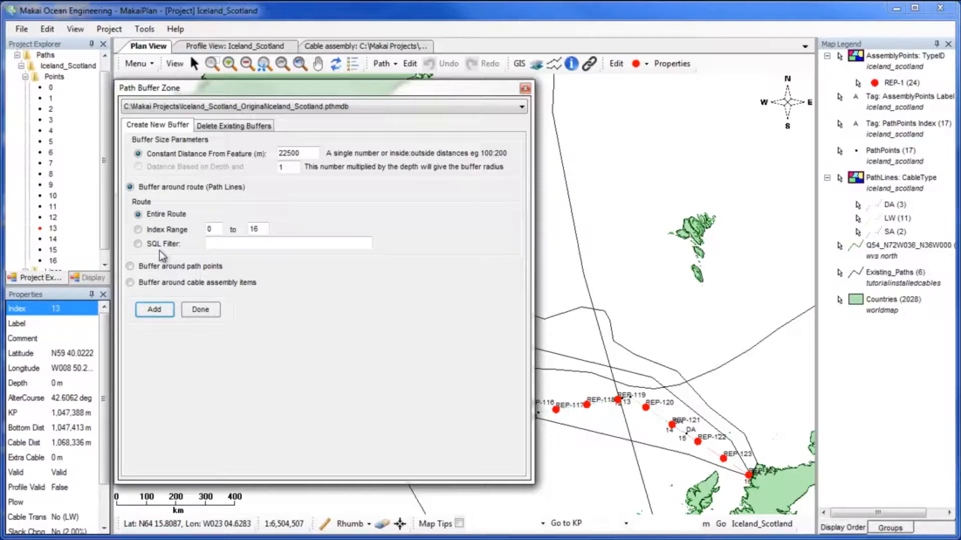
{"action": "left_click", "coordinate": [130, 214]}
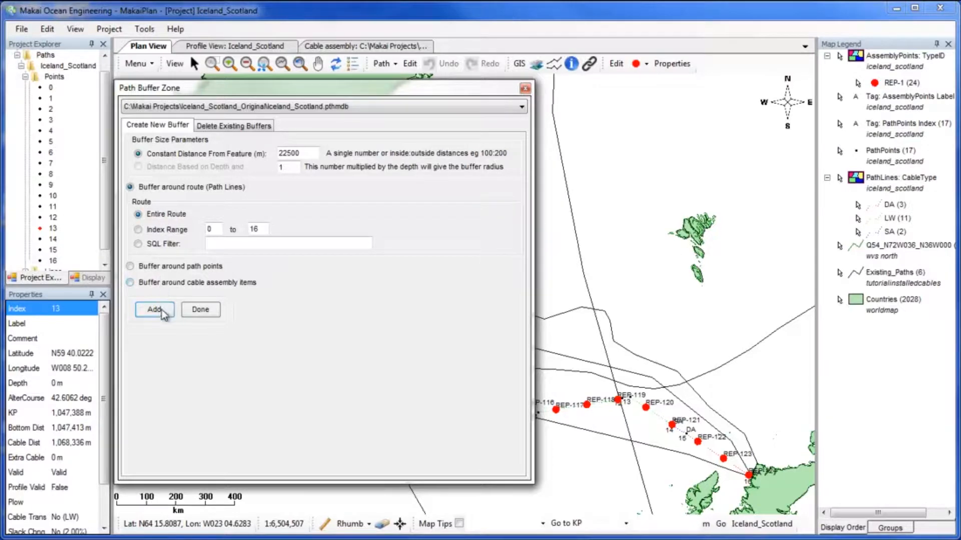
{"action": "left_click", "coordinate": [153, 310]}
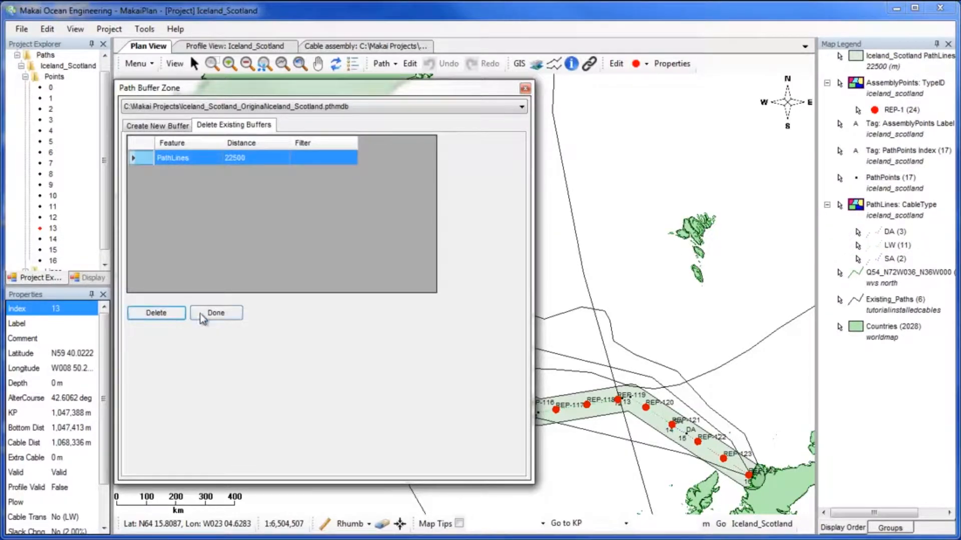
Step: Close the buffer dialog and start editing the Iceland_Scotland path
{"action": "left_click", "coordinate": [216, 313]}
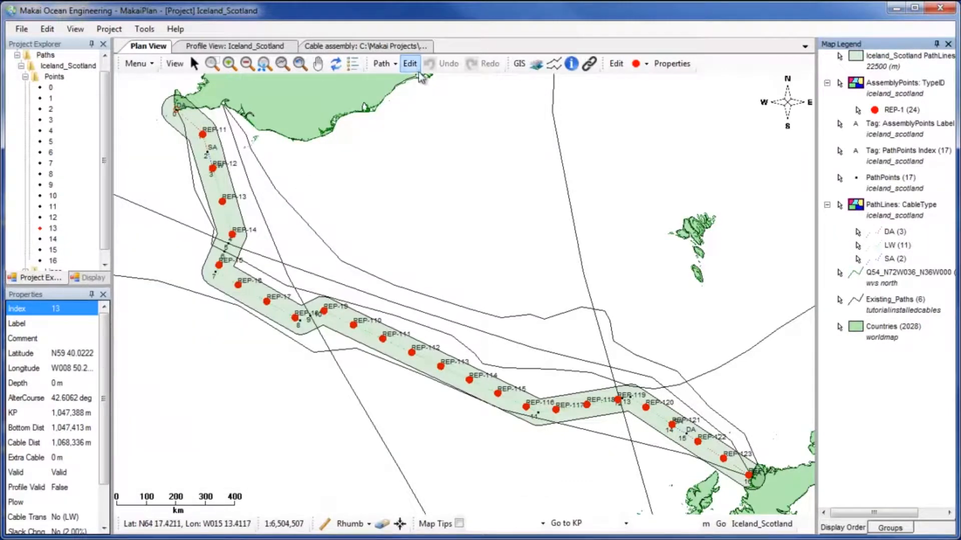
{"action": "left_click", "coordinate": [409, 63]}
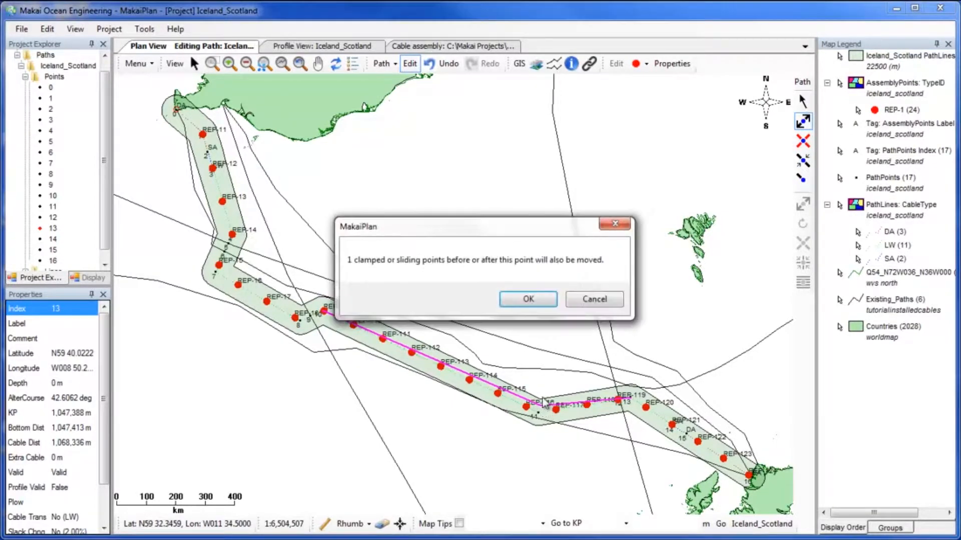
Step: Drag route point 11 to a new position, accepting that clamped points move too
{"action": "left_click", "coordinate": [526, 299]}
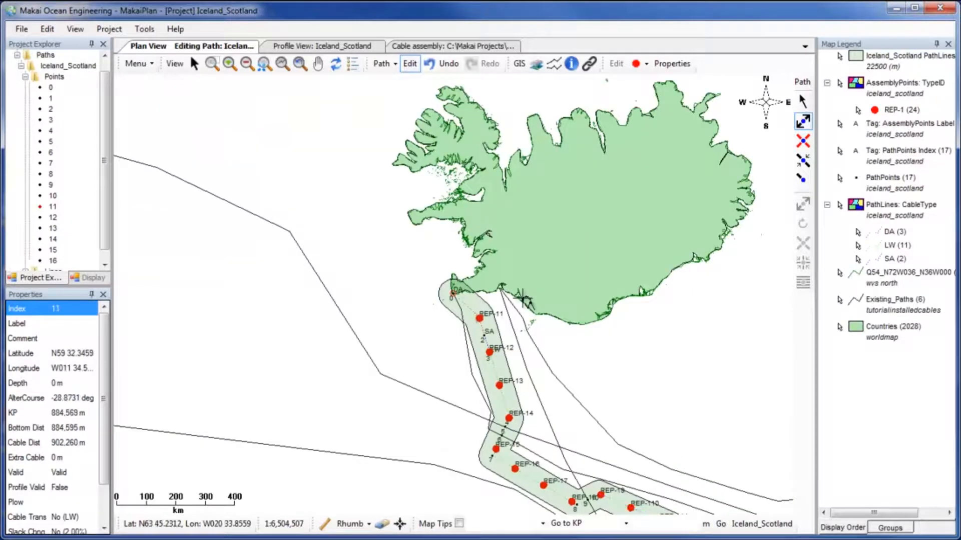
{"action": "left_click_drag", "start_coordinate": [527, 300], "coordinate": [567, 334]}
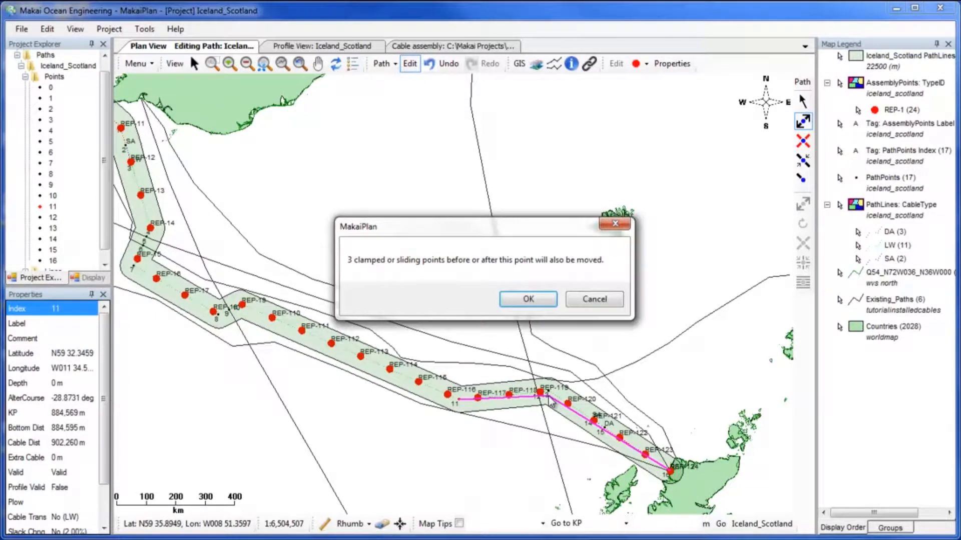
{"action": "left_click", "coordinate": [527, 299]}
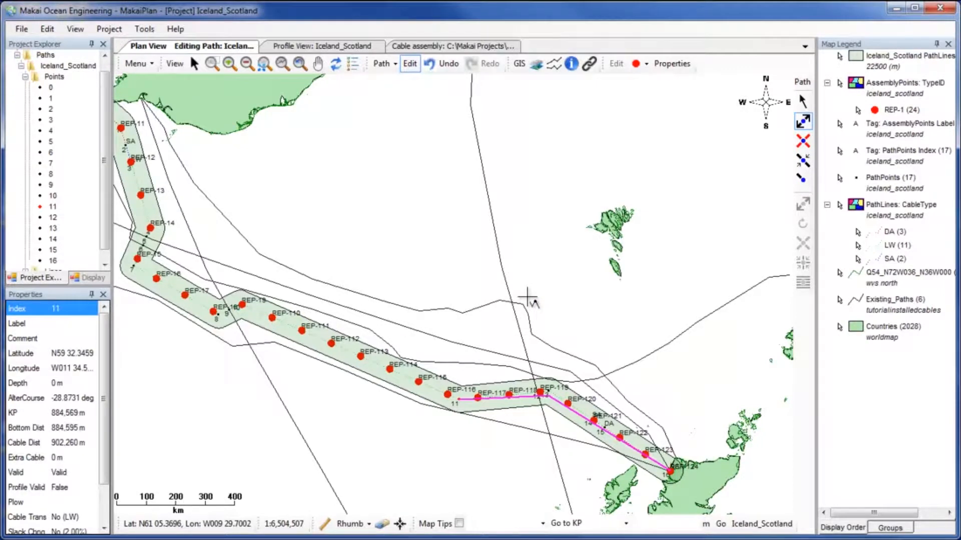
{"action": "left_click_drag", "start_coordinate": [527, 300], "coordinate": [564, 333]}
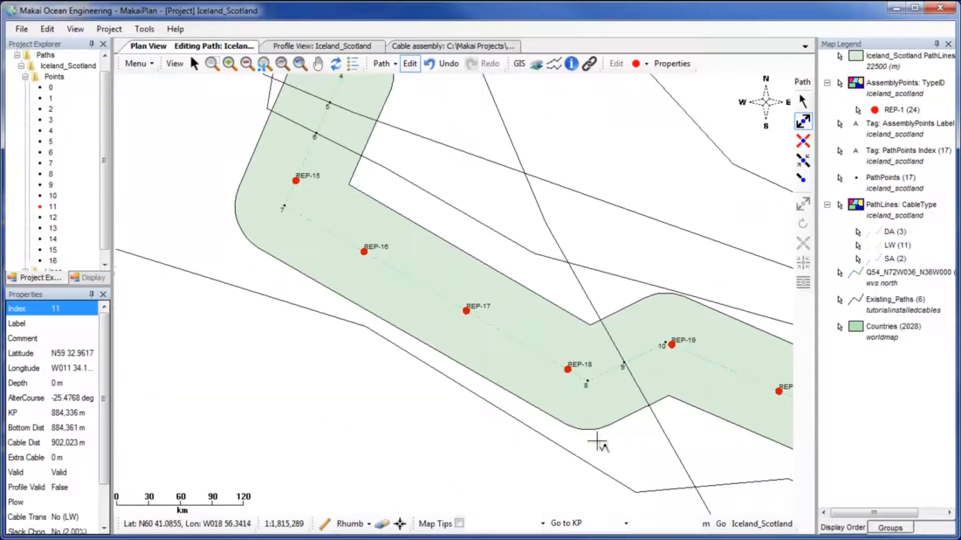
Step: Pan the map along the route toward REP-111 to REP-116
{"action": "left_click_drag", "start_coordinate": [597, 444], "coordinate": [414, 358]}
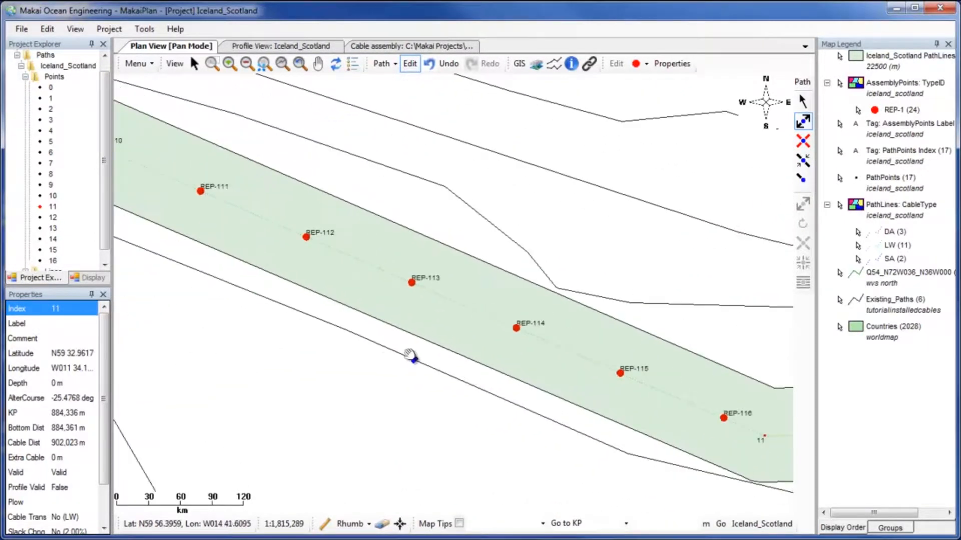
{"action": "left_click_drag", "start_coordinate": [413, 358], "coordinate": [567, 439]}
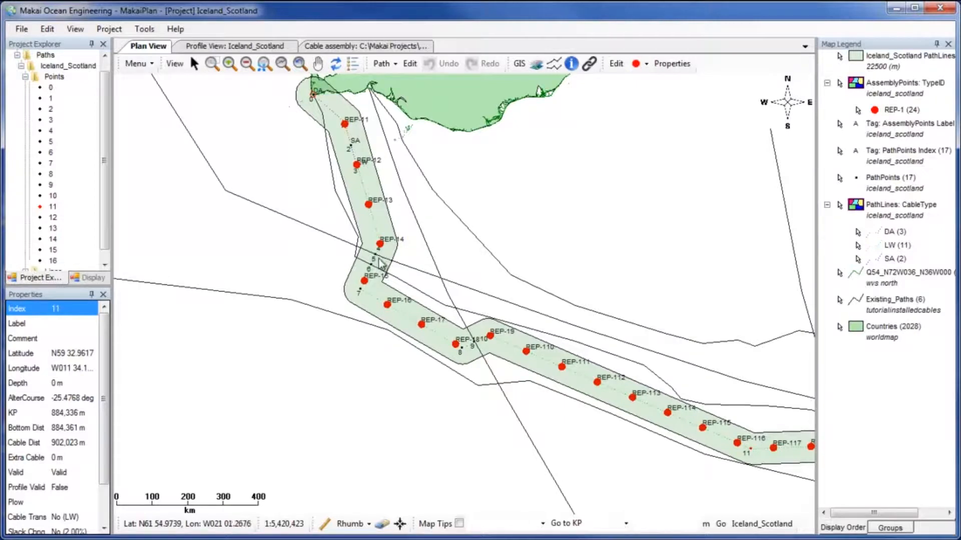
Step: Show crossing point 5's properties, then reopen the Path Buffer Zone settings
{"action": "right_click", "coordinate": [376, 262]}
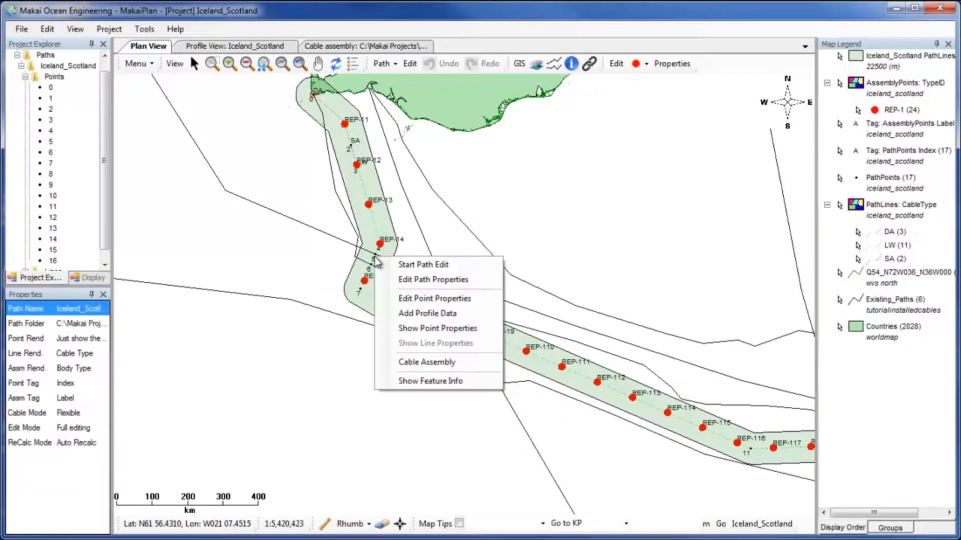
{"action": "left_click", "coordinate": [434, 299]}
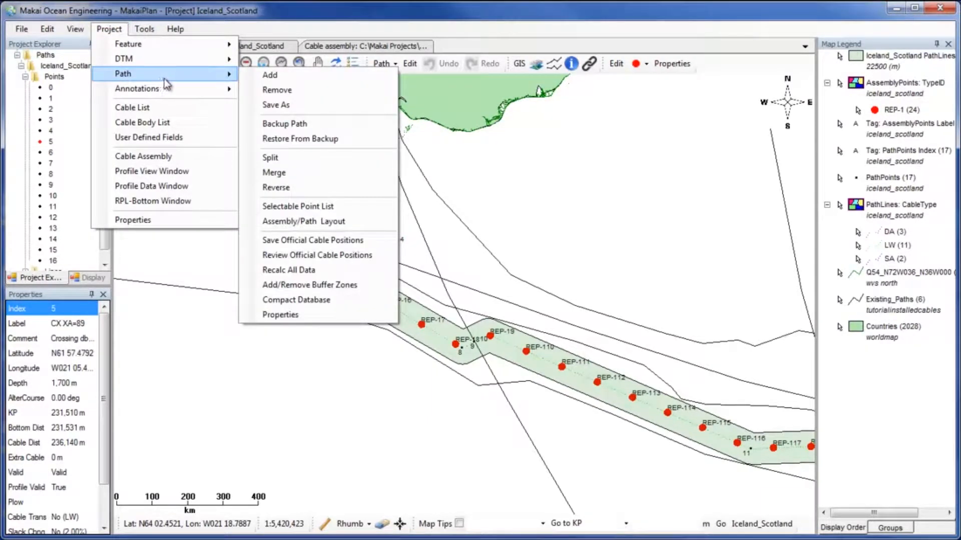
{"action": "mouse_move", "coordinate": [312, 239]}
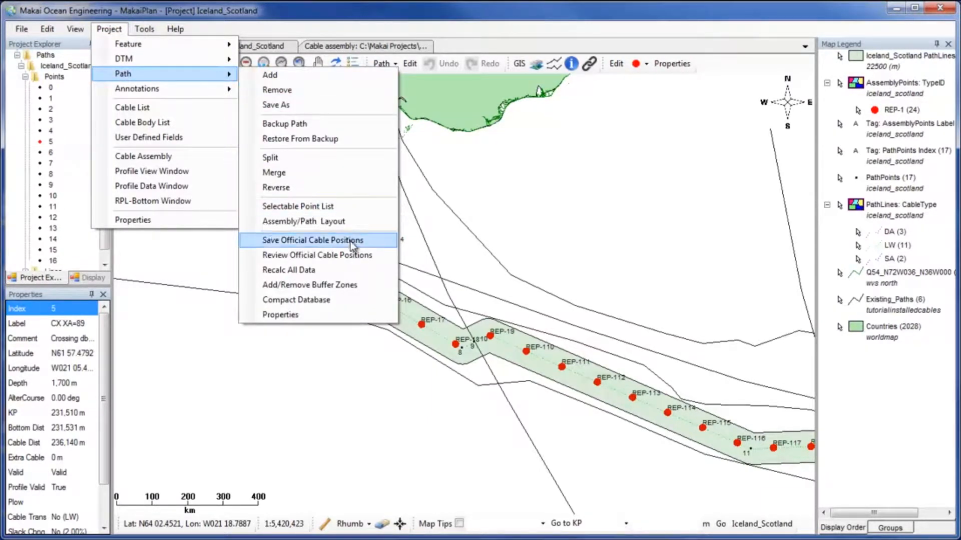
{"action": "left_click", "coordinate": [312, 240]}
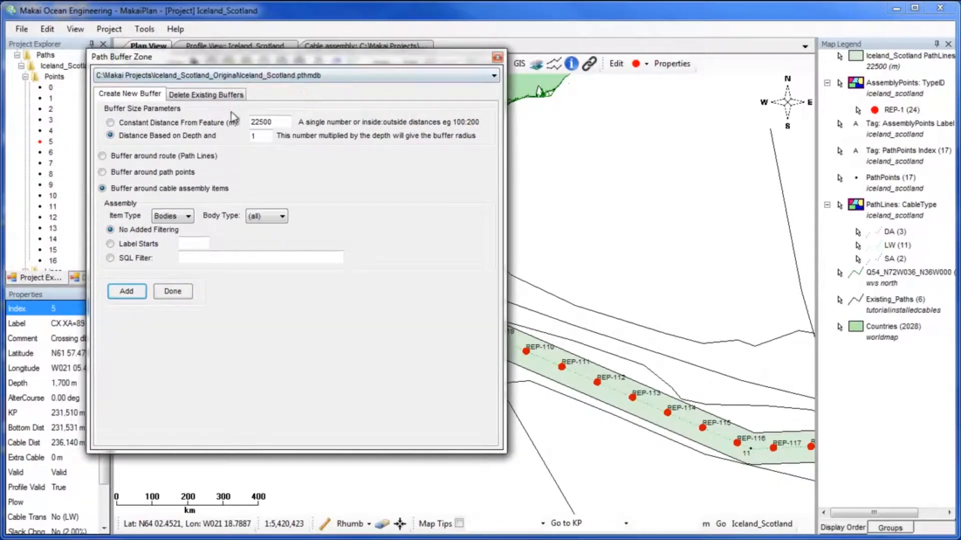
Step: Add an 8000 m constant buffer around all path points whose labels start with CX
{"action": "left_click", "coordinate": [110, 123]}
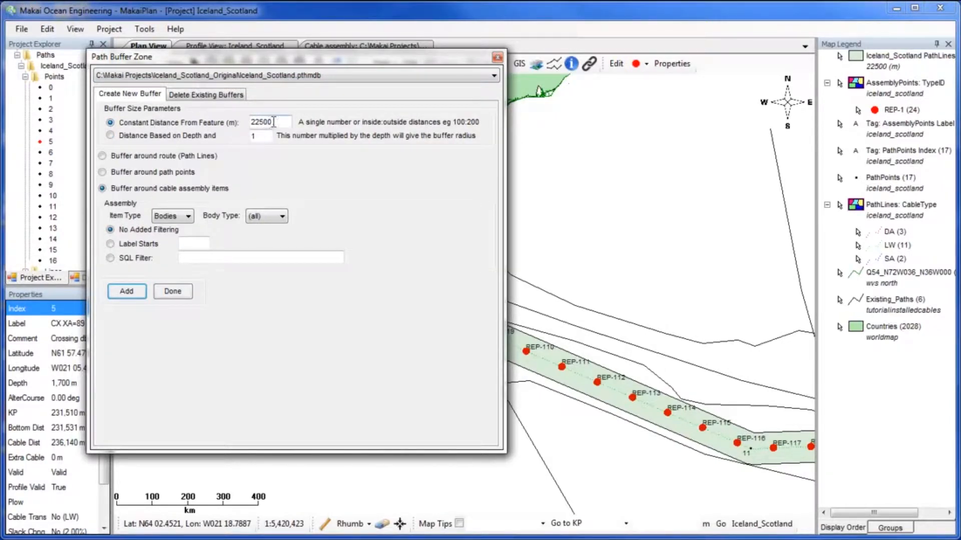
{"action": "type", "text": "8000"}
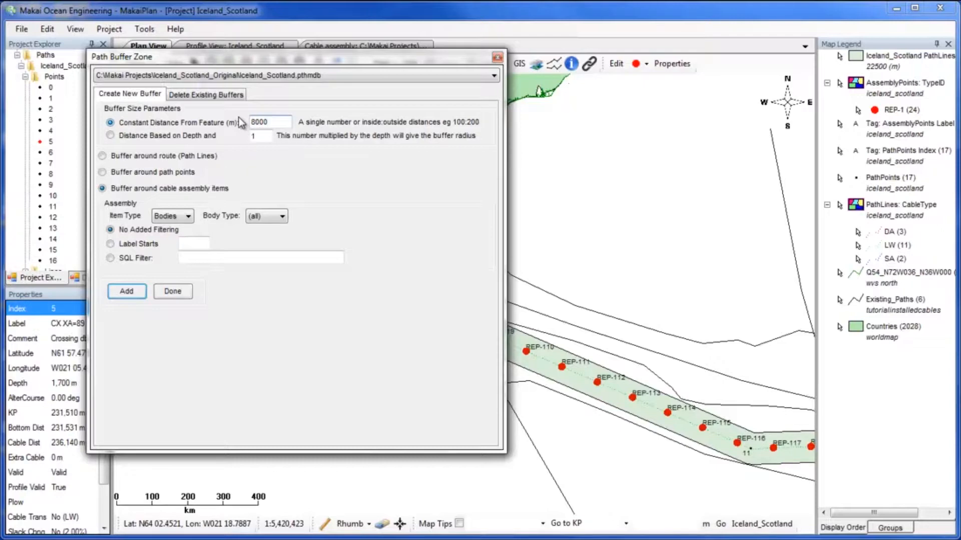
{"action": "left_click", "coordinate": [101, 172]}
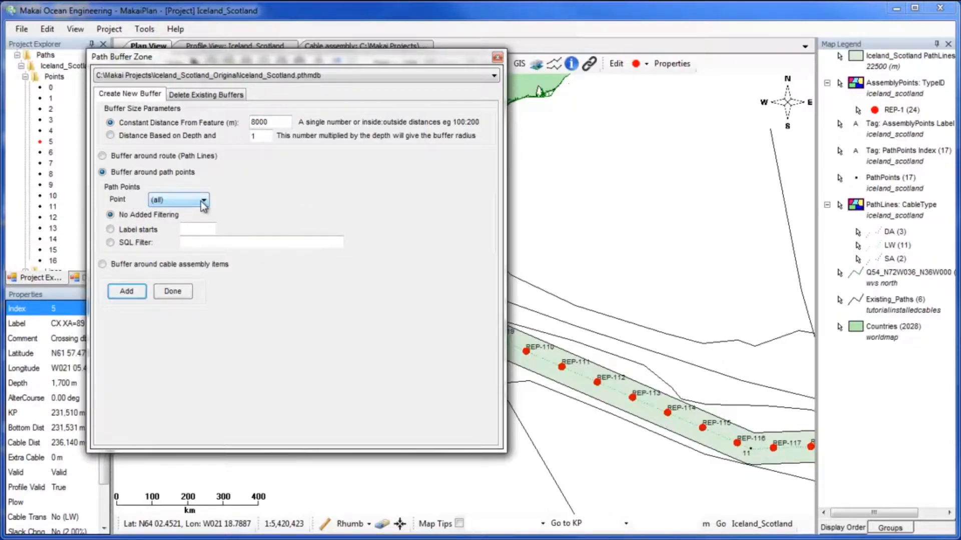
{"action": "left_click", "coordinate": [203, 200]}
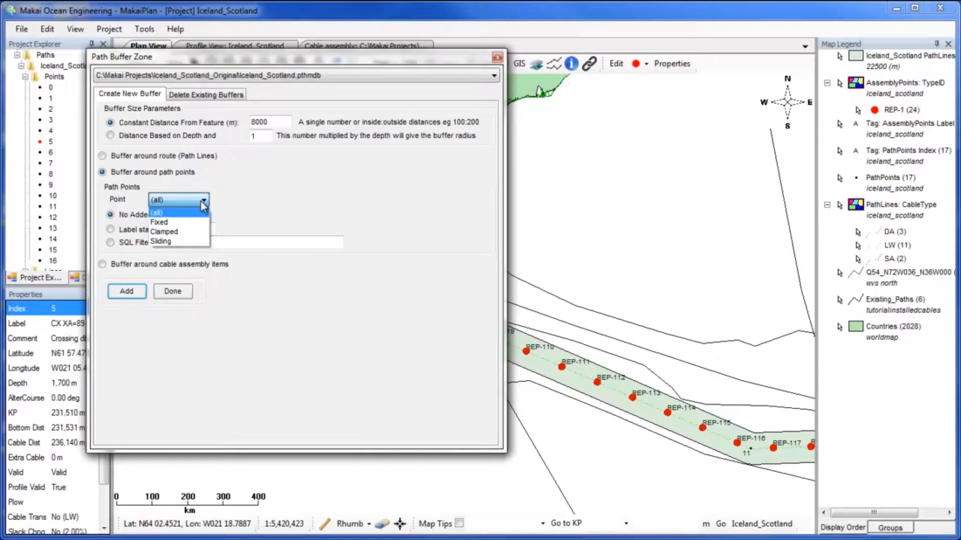
{"action": "left_click", "coordinate": [157, 212]}
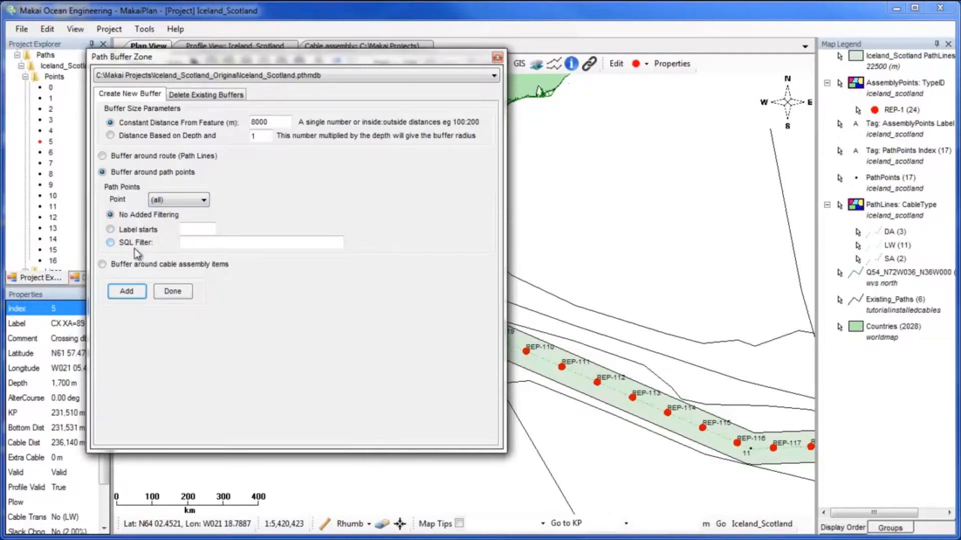
{"action": "left_click", "coordinate": [110, 229]}
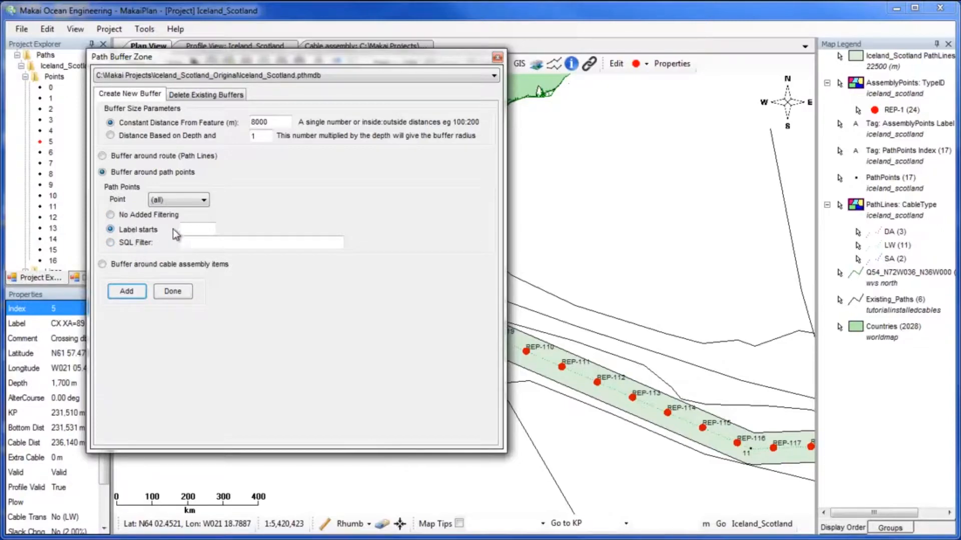
{"action": "left_click", "coordinate": [196, 228]}
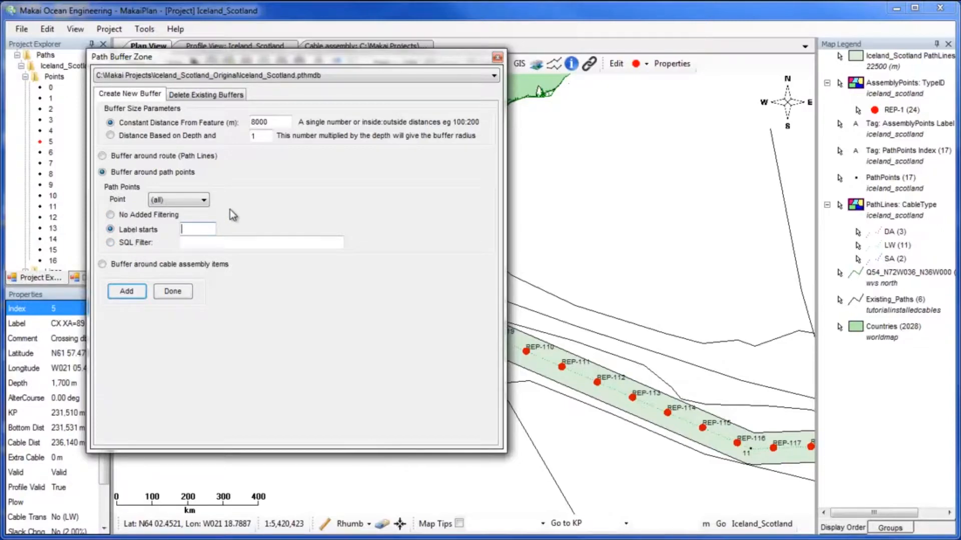
{"action": "type", "text": "CX"}
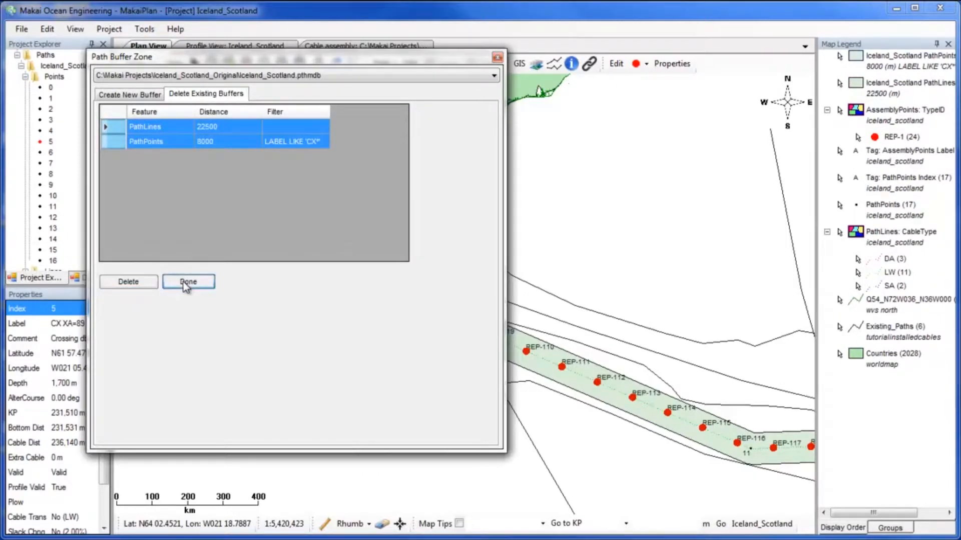
{"action": "left_click", "coordinate": [188, 282]}
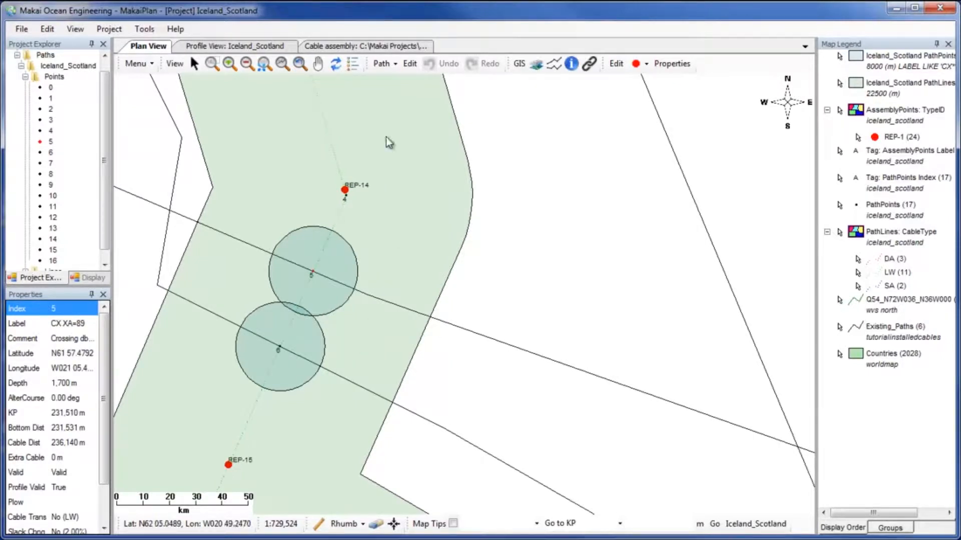
Step: Enter path edit mode to insert a point at the upper crossing circle
{"action": "left_click", "coordinate": [409, 63]}
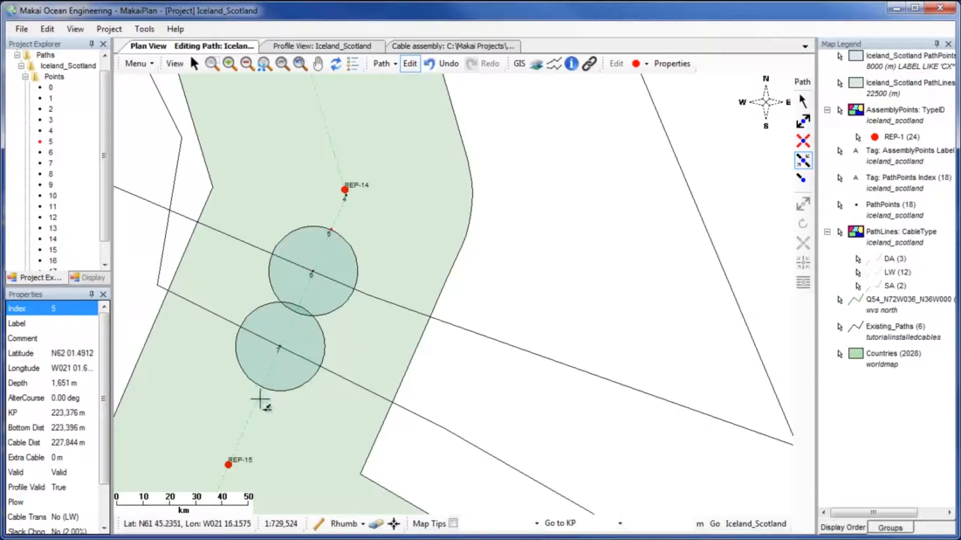
Step: Insert a route point at the lower buffer circle's bottom edge and end editing
{"action": "left_click", "coordinate": [260, 392]}
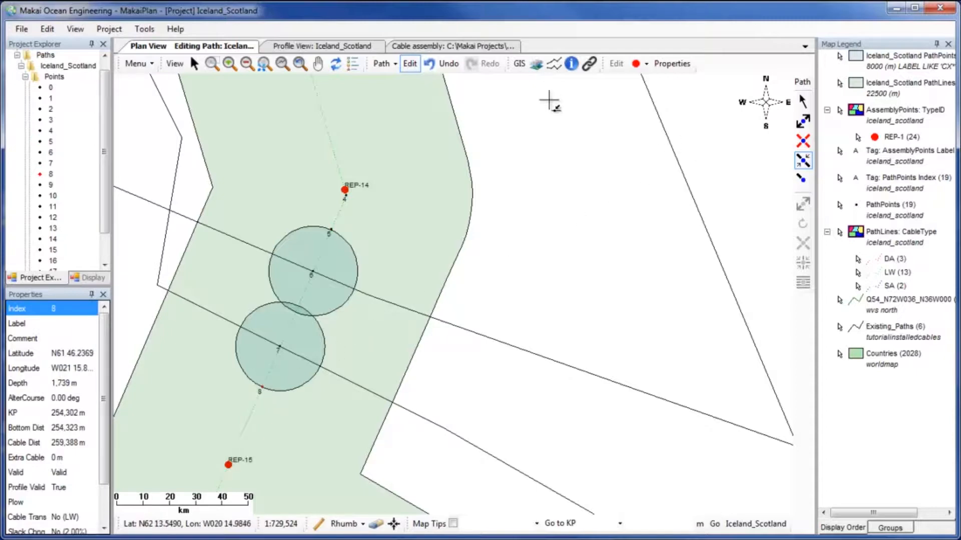
{"action": "left_click", "coordinate": [409, 63]}
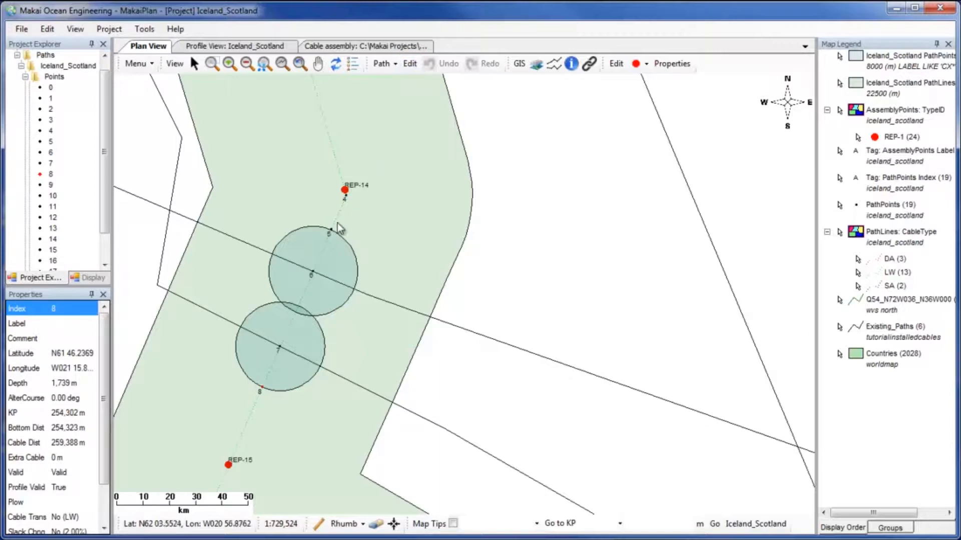
Step: Make point 5 a cable transition to LWP cable, labelled LWP
{"action": "right_click", "coordinate": [339, 230]}
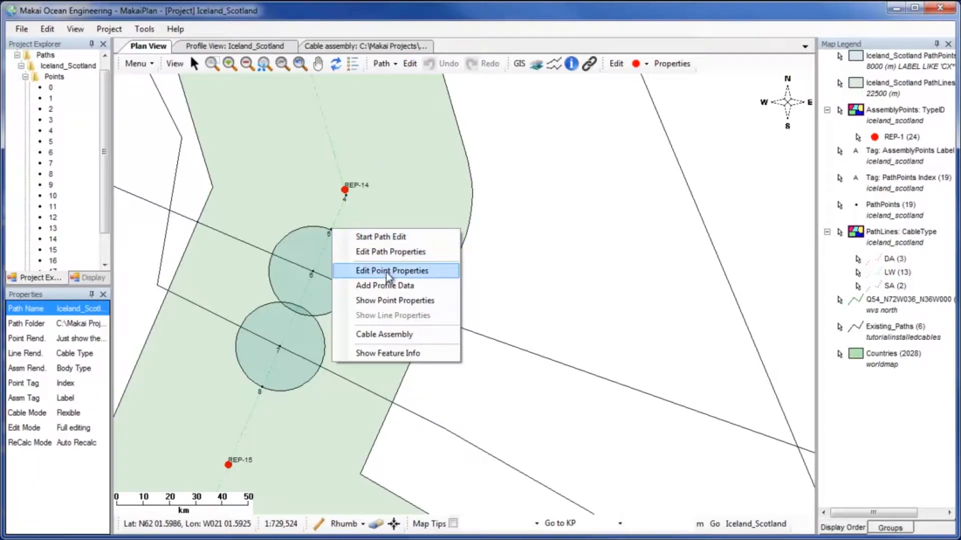
{"action": "left_click", "coordinate": [391, 270]}
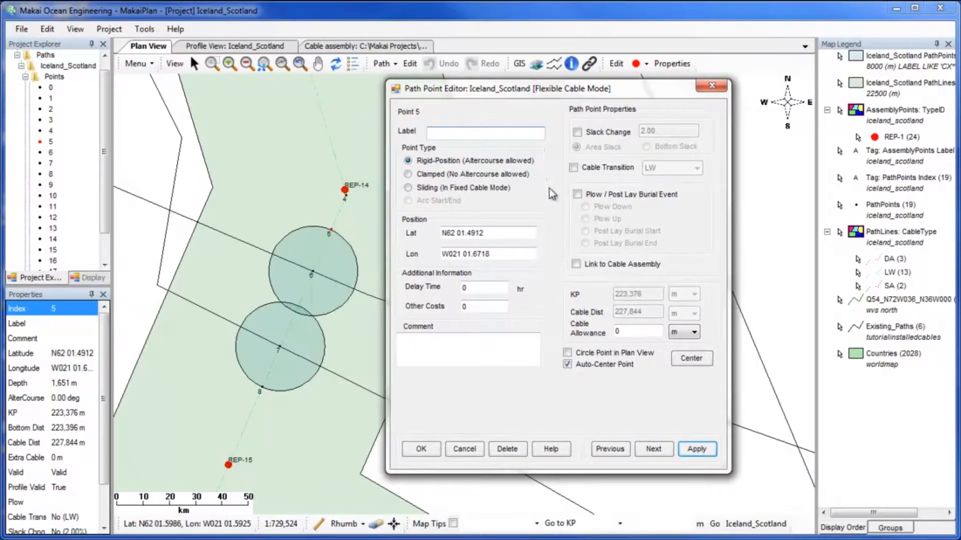
{"action": "left_click", "coordinate": [574, 167]}
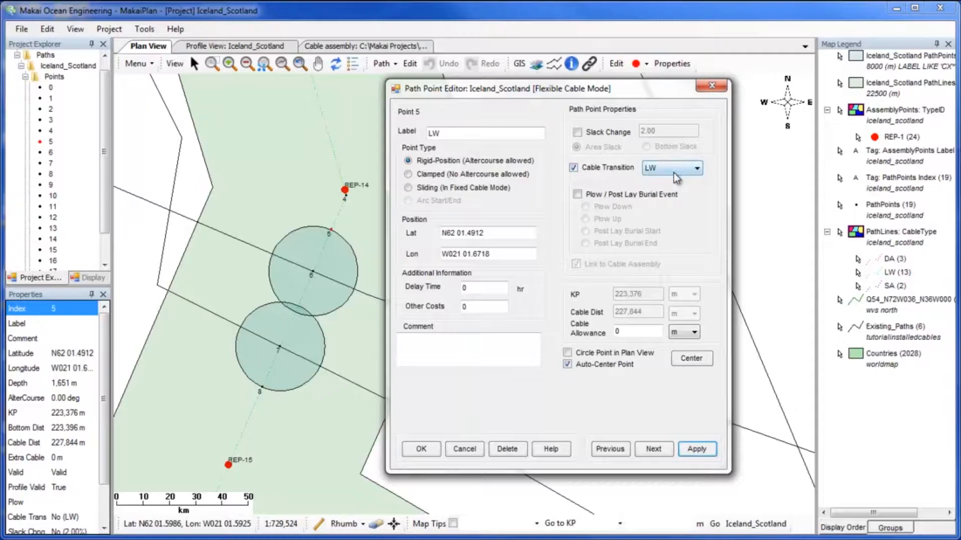
{"action": "left_click", "coordinate": [667, 168]}
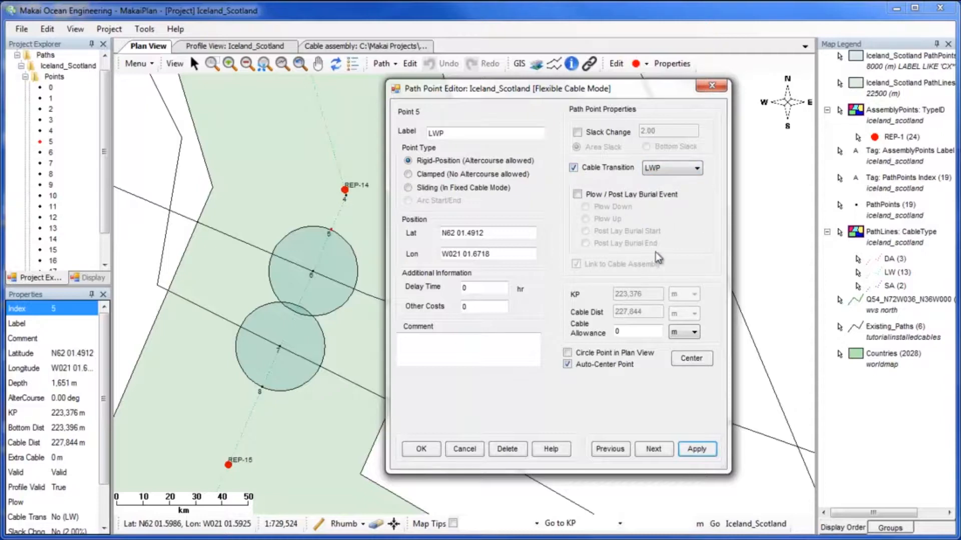
{"action": "left_click", "coordinate": [696, 450]}
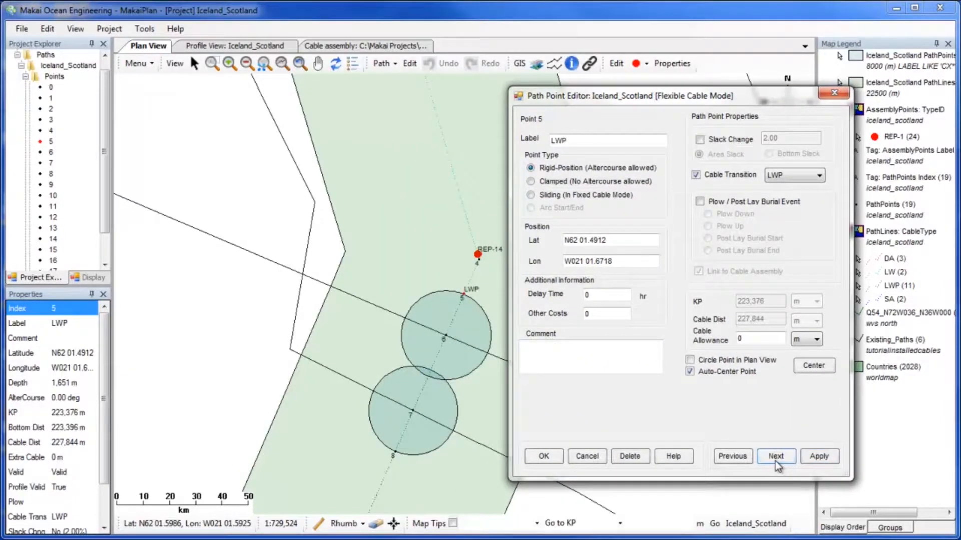
Step: Advance to route point 8 and set it as a cable transition back to LW cable
{"action": "left_click", "coordinate": [775, 455]}
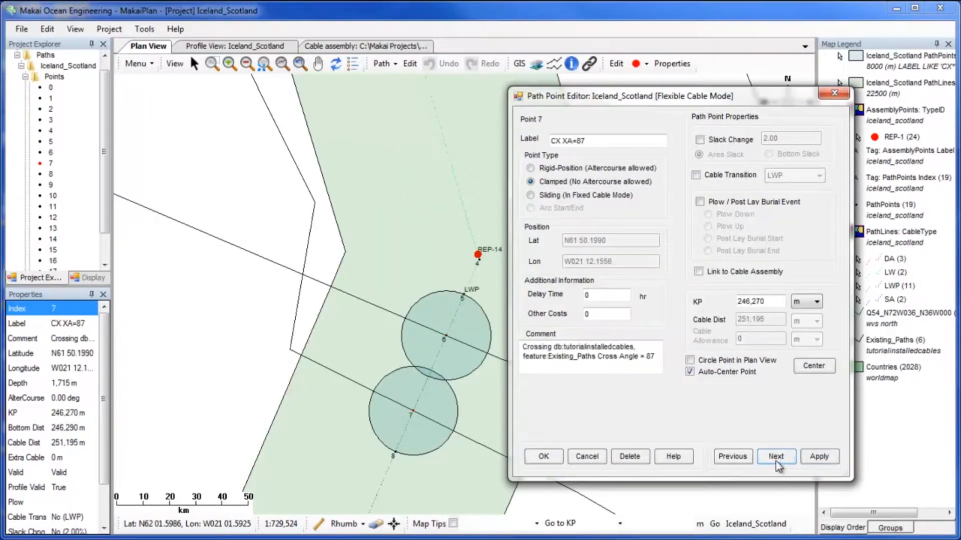
{"action": "left_click", "coordinate": [775, 457]}
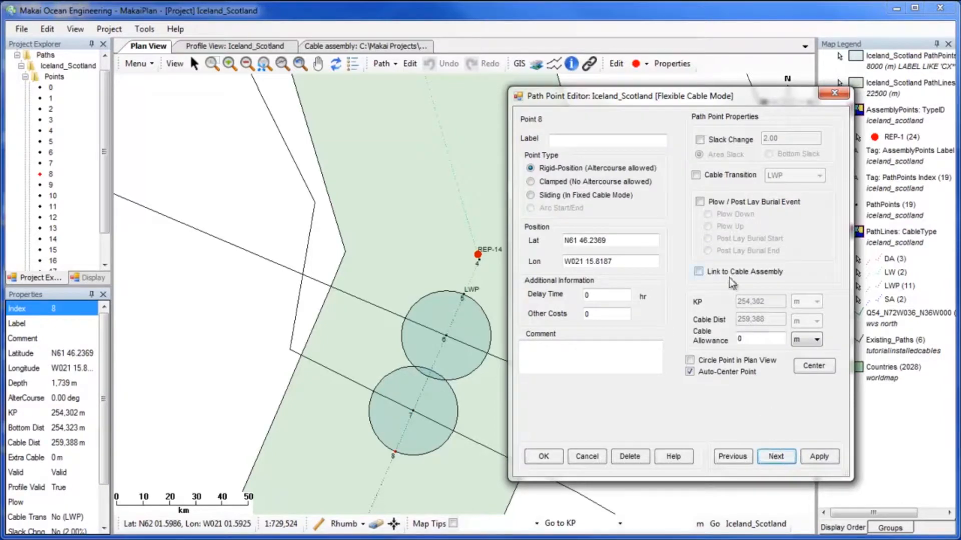
{"action": "left_click", "coordinate": [698, 175]}
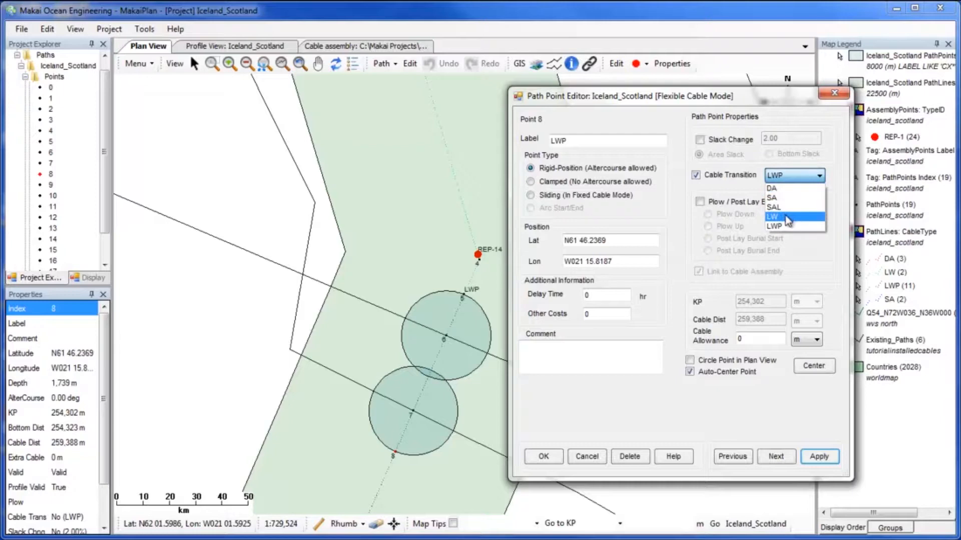
{"action": "left_click", "coordinate": [772, 217]}
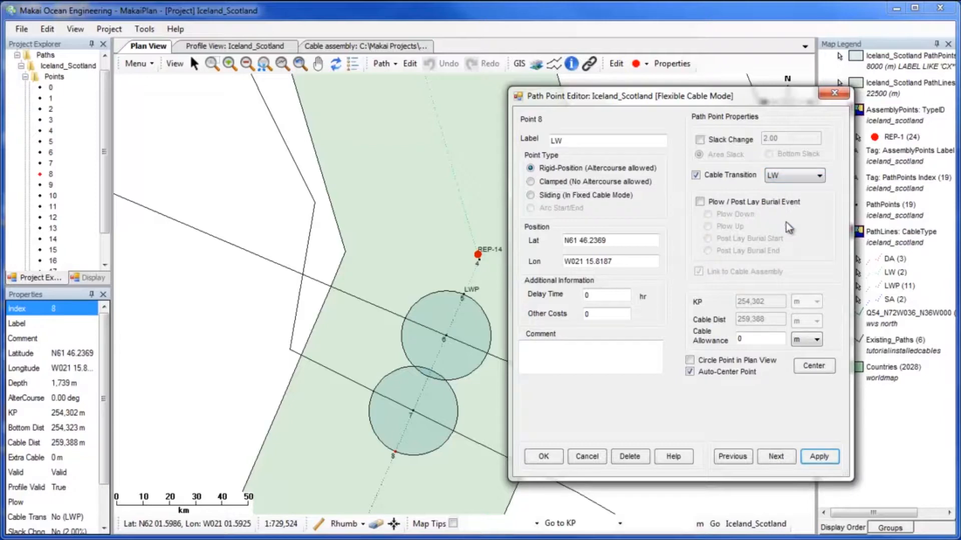
{"action": "left_click", "coordinate": [819, 456]}
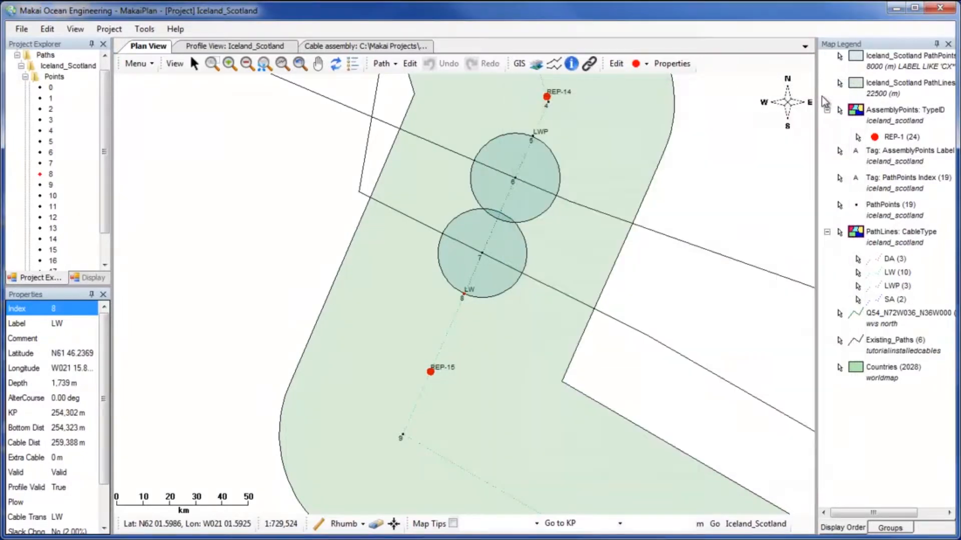
{"action": "mouse_move", "coordinate": [765, 129]}
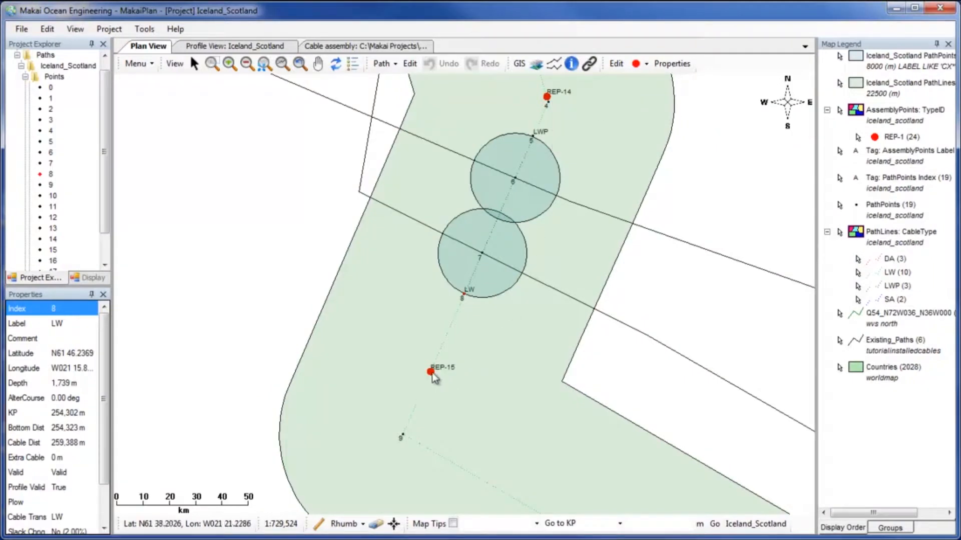
Step: Select repeater REP-15 and bring up the path buffer zone settings
{"action": "left_click", "coordinate": [109, 29]}
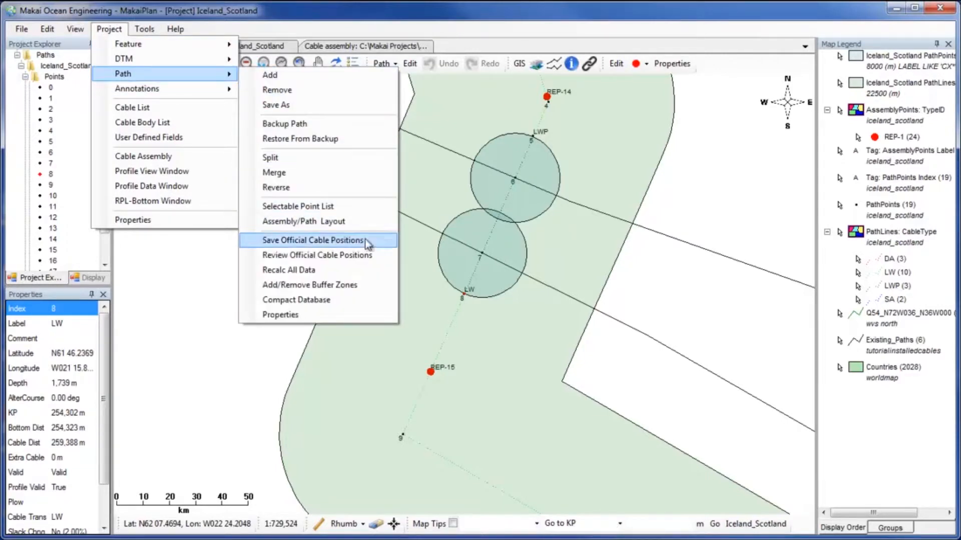
{"action": "left_click", "coordinate": [309, 284]}
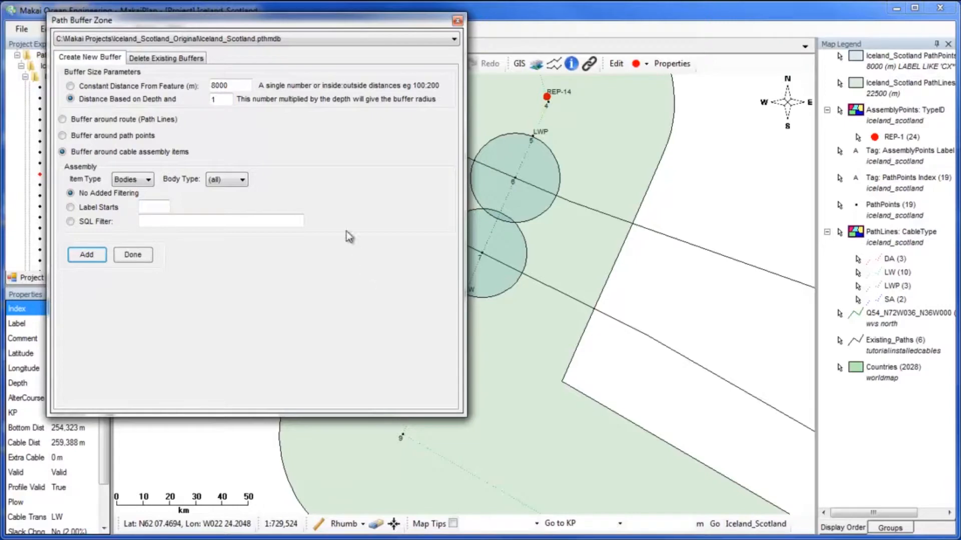
Step: Add a constant-distance 20000 m buffer around all repeater body types and close the settings
{"action": "left_click", "coordinate": [70, 85]}
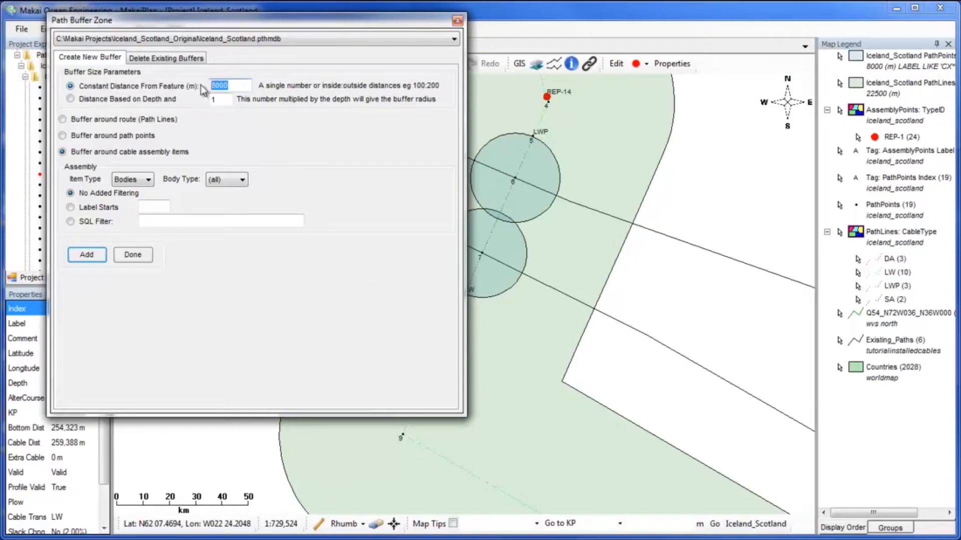
{"action": "type", "text": "20"}
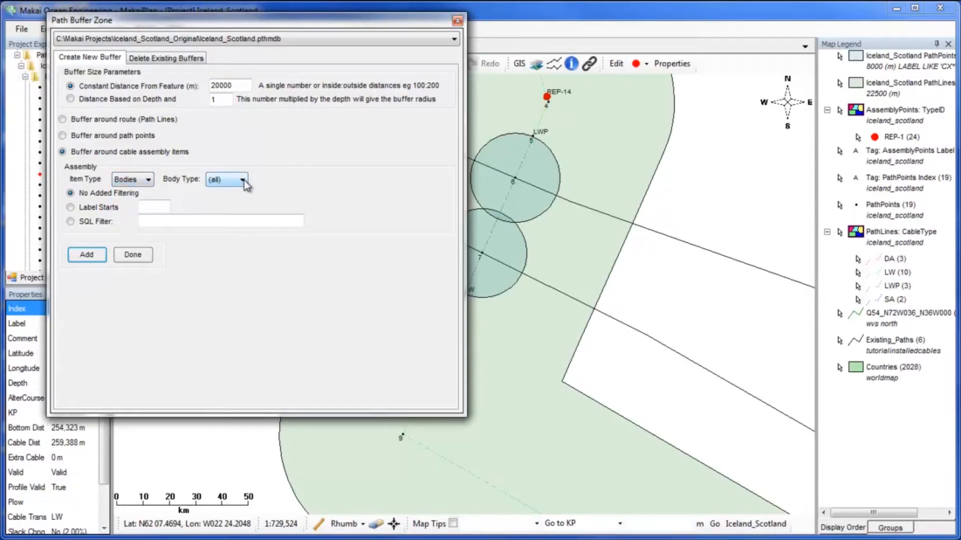
{"action": "left_click", "coordinate": [243, 180]}
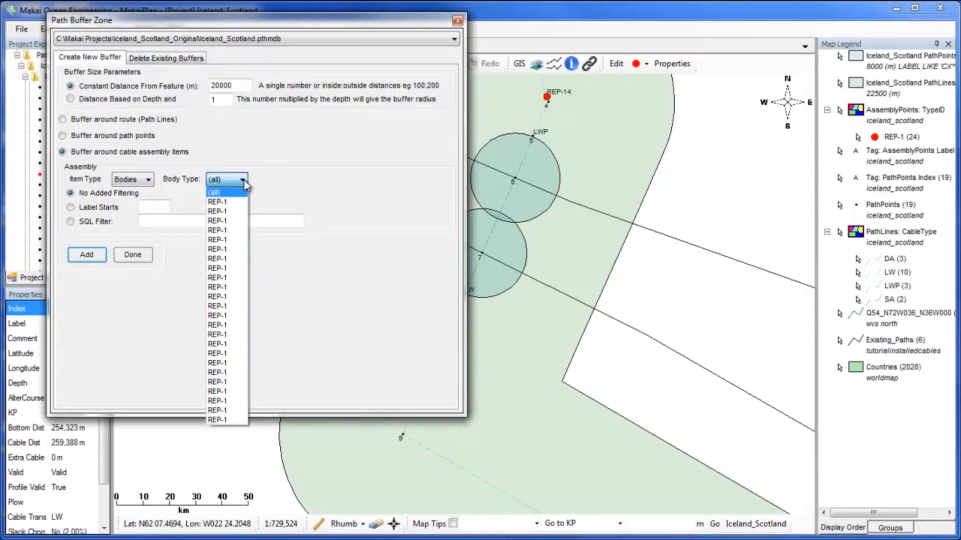
{"action": "left_click", "coordinate": [213, 191]}
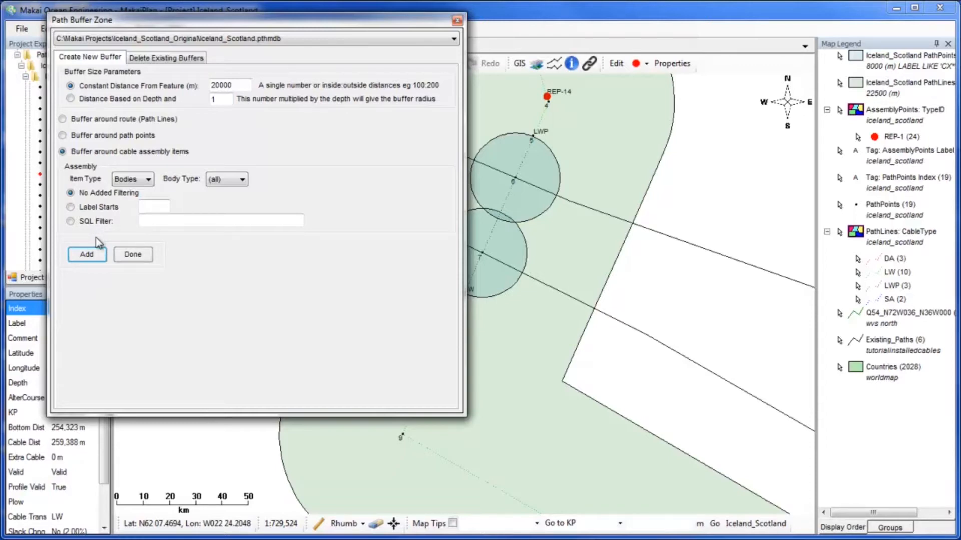
{"action": "left_click", "coordinate": [166, 57]}
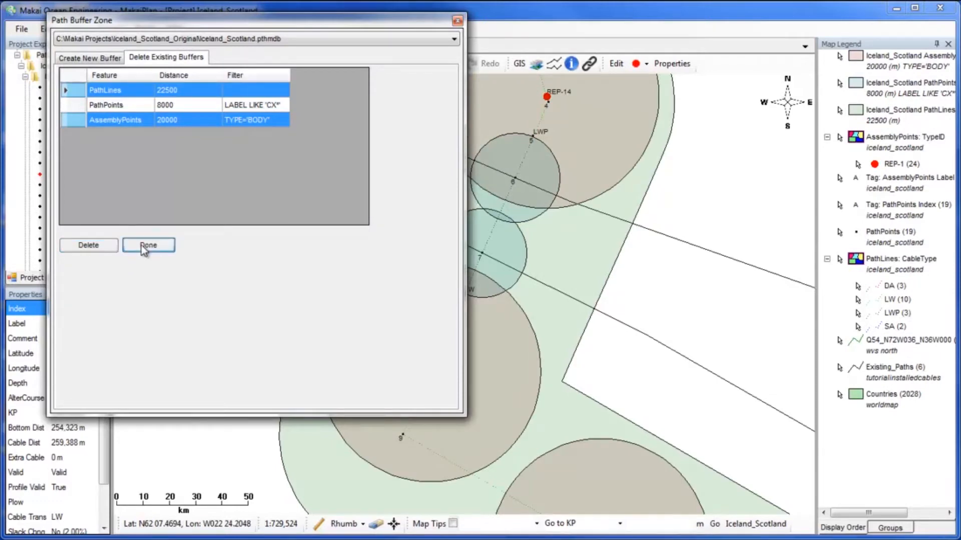
{"action": "left_click", "coordinate": [148, 245]}
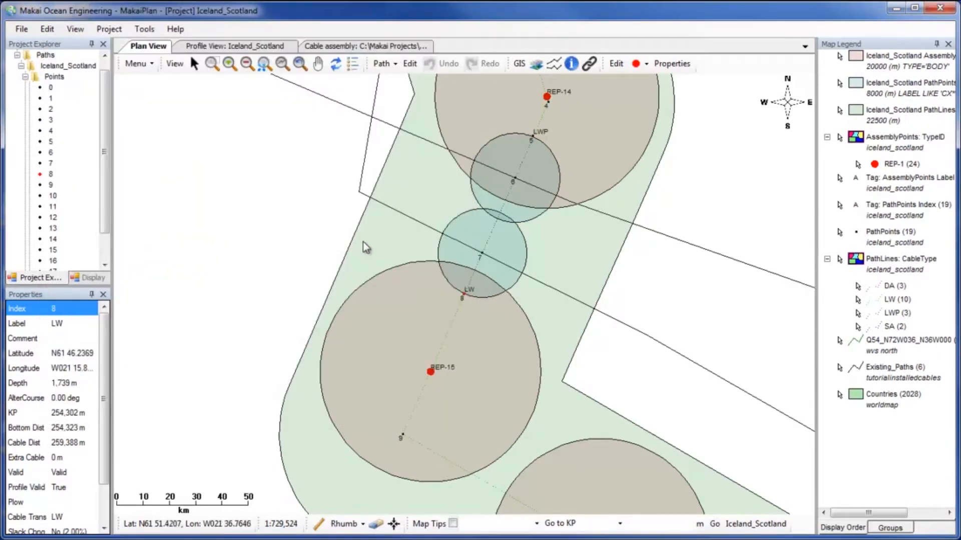
{"action": "mouse_move", "coordinate": [557, 193]}
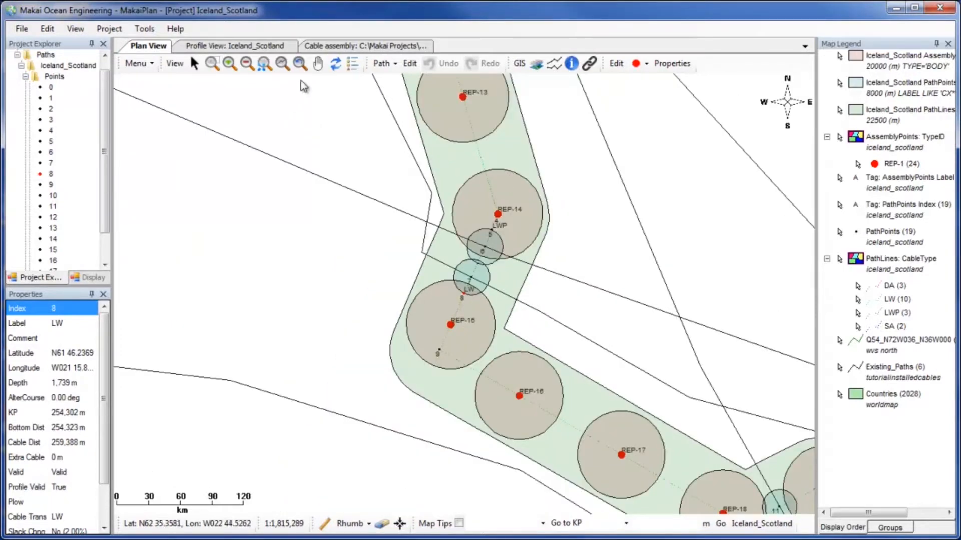
Step: Show the cable assembly editor below the Plan View map
{"action": "left_click", "coordinate": [364, 46]}
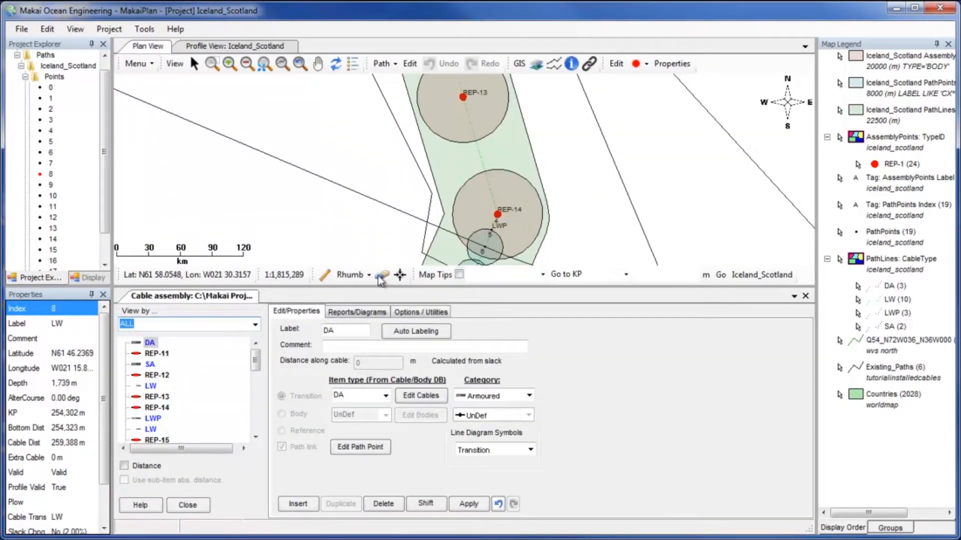
Step: Move repeater REP-14 to 215,000 m along the cable and apply it
{"action": "left_click", "coordinate": [156, 408]}
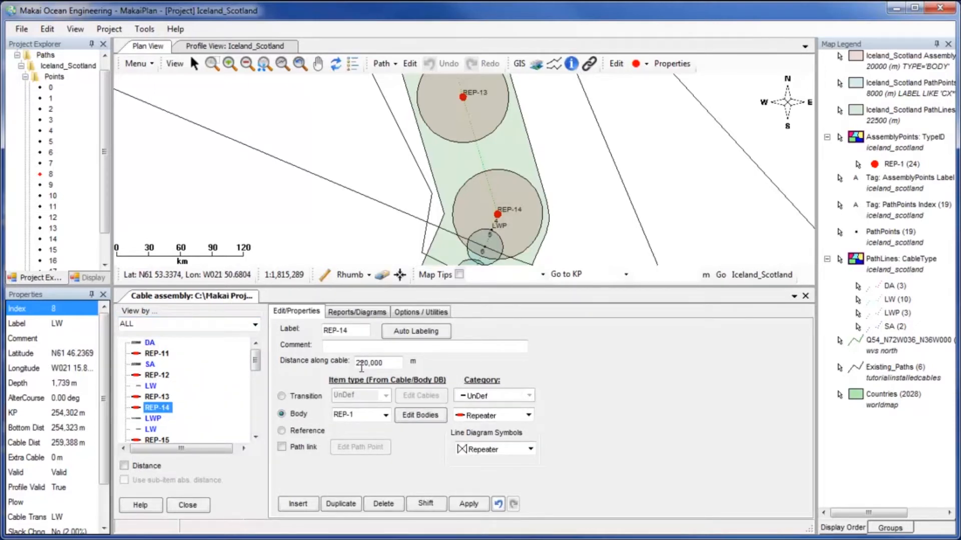
{"action": "left_click", "coordinate": [376, 361]}
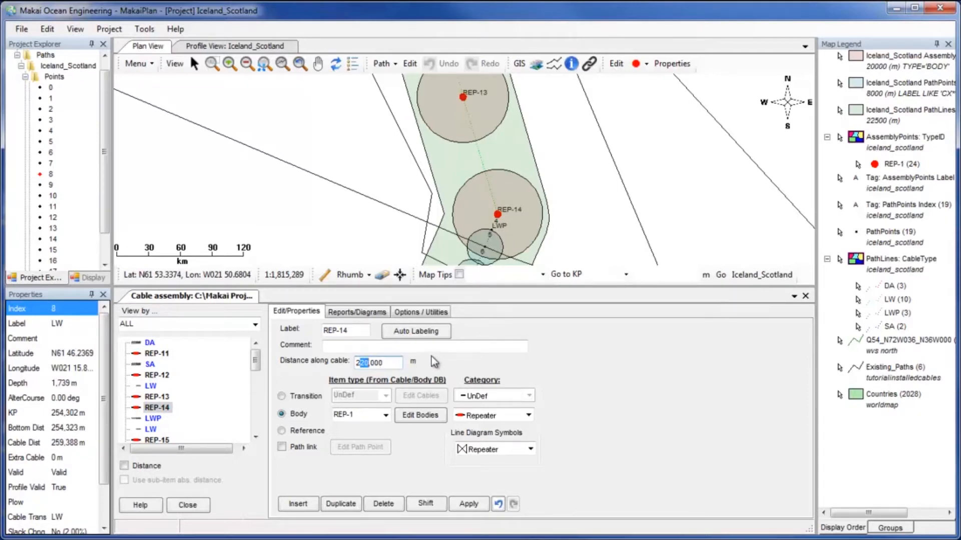
{"action": "type", "text": "215.000"}
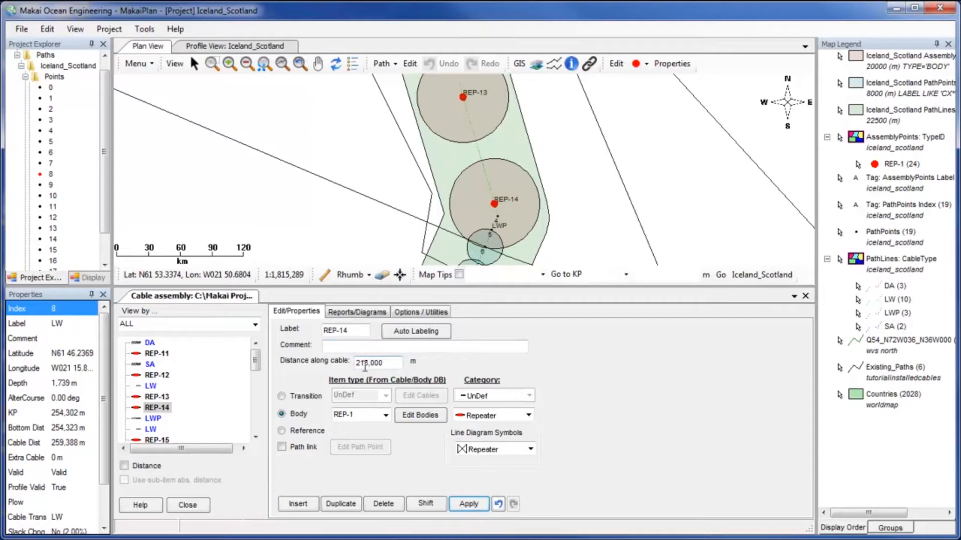
{"action": "left_click", "coordinate": [467, 504]}
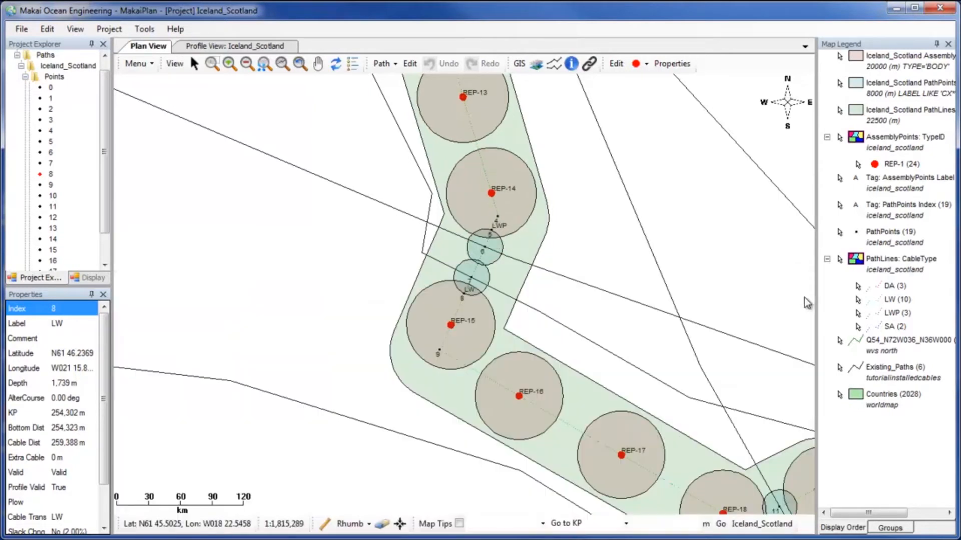
{"action": "mouse_move", "coordinate": [306, 101]}
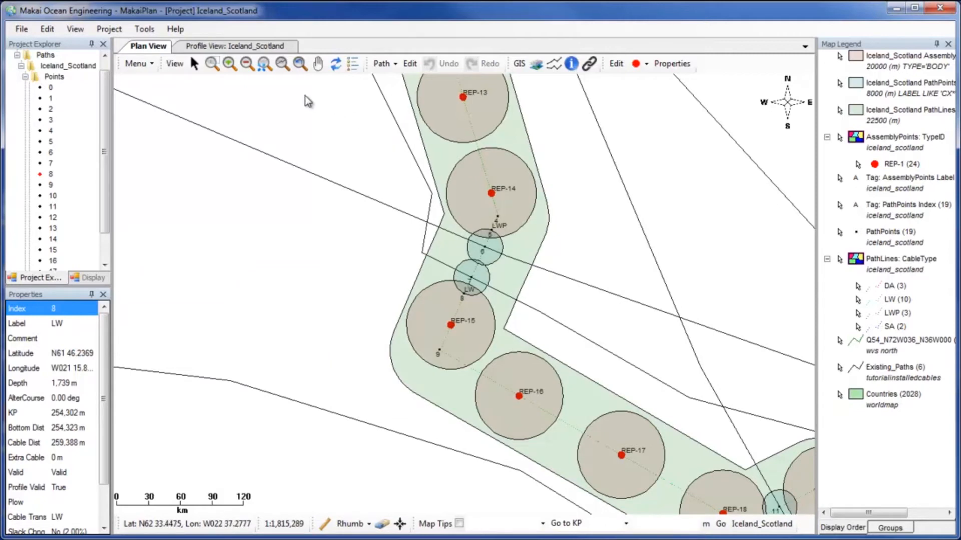
Step: Fit the whole Iceland–Scotland route in view and bring up the Project commands
{"action": "left_click", "coordinate": [282, 63]}
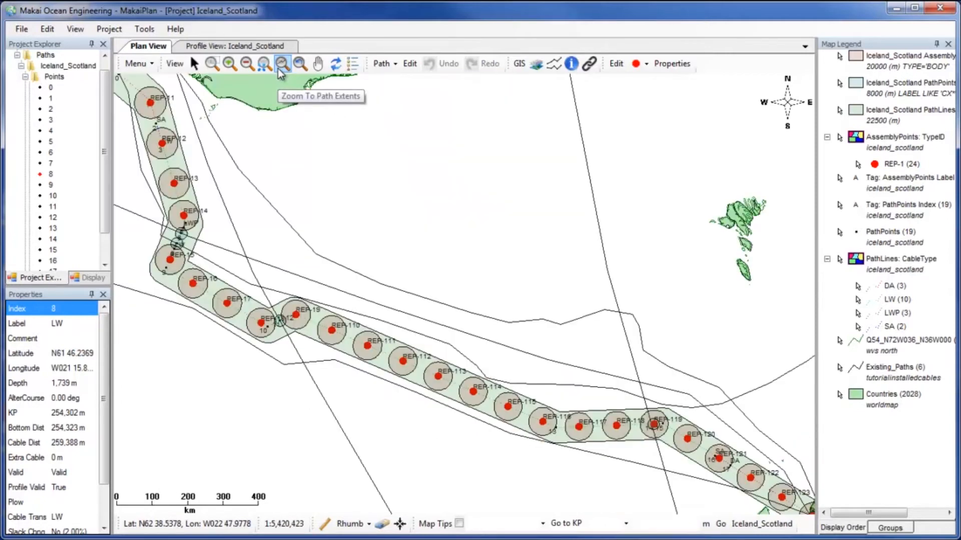
{"action": "mouse_move", "coordinate": [284, 156]}
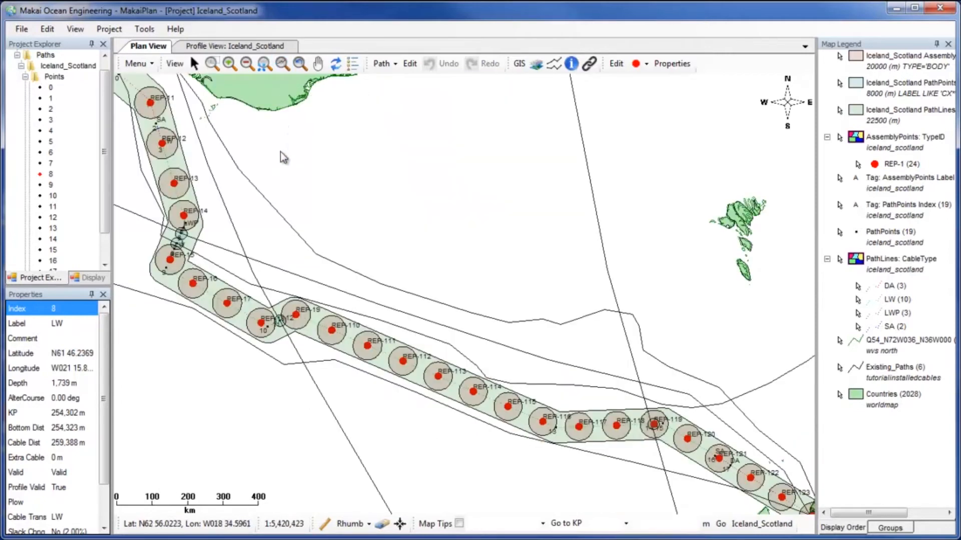
{"action": "left_click", "coordinate": [109, 29]}
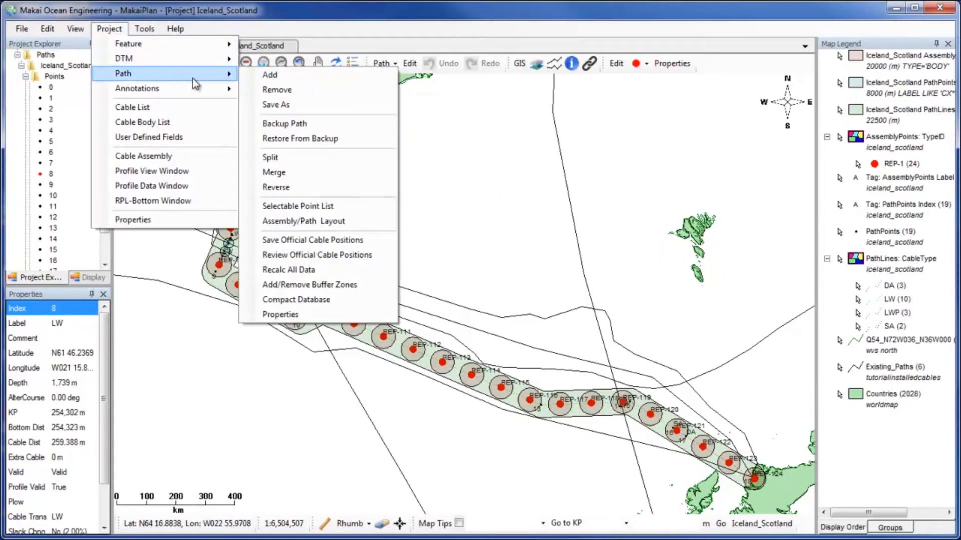
{"action": "mouse_move", "coordinate": [309, 284]}
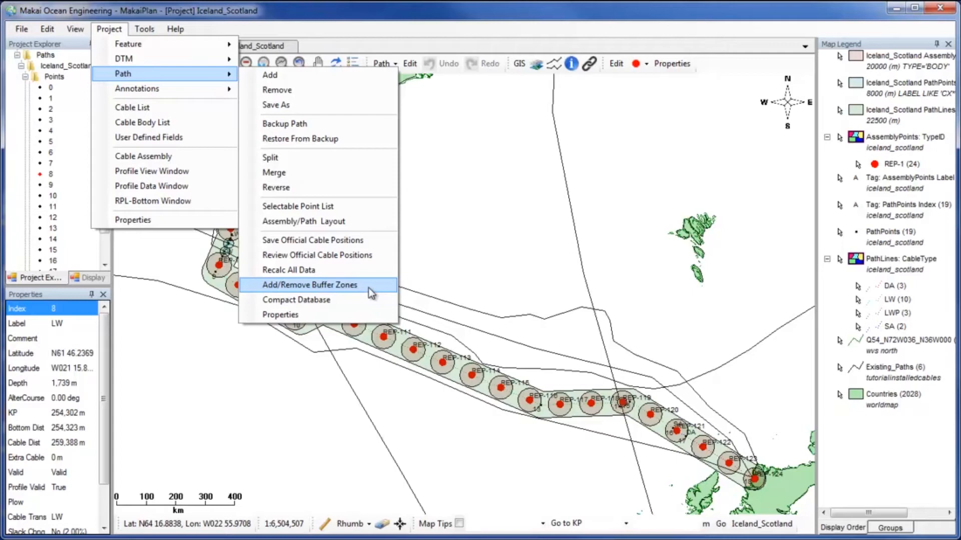
Step: Delete the 22500 m PathLines route buffer and close the buffer zone settings
{"action": "left_click", "coordinate": [309, 284]}
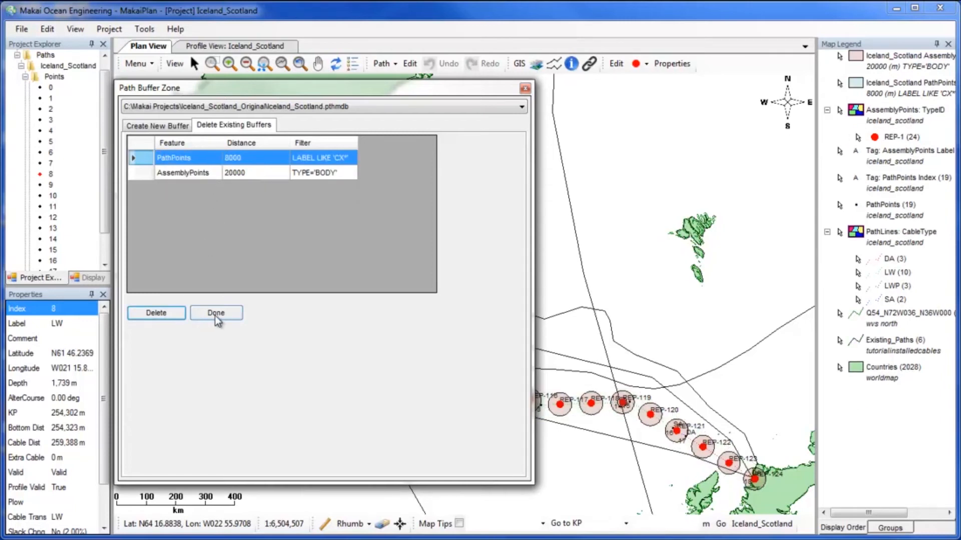
{"action": "left_click", "coordinate": [215, 312]}
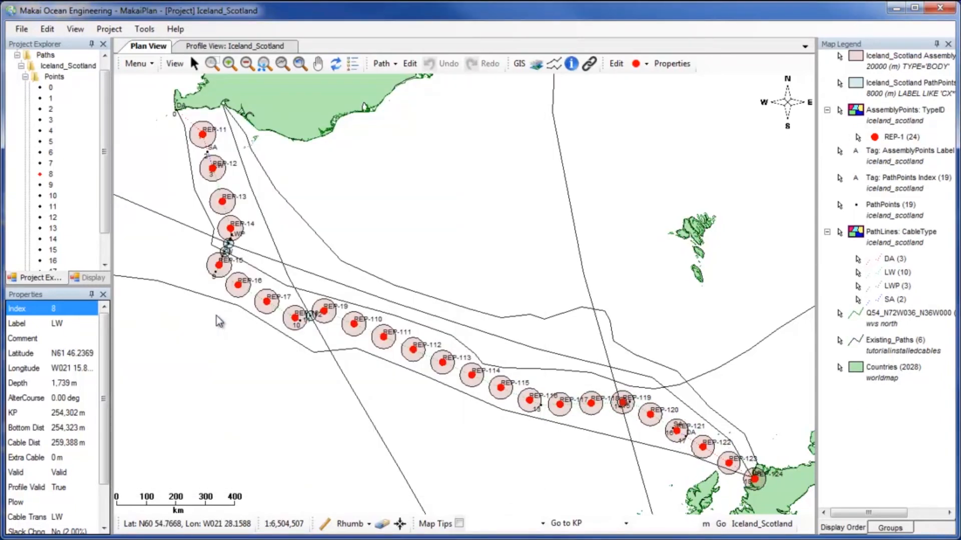
{"action": "mouse_move", "coordinate": [747, 124]}
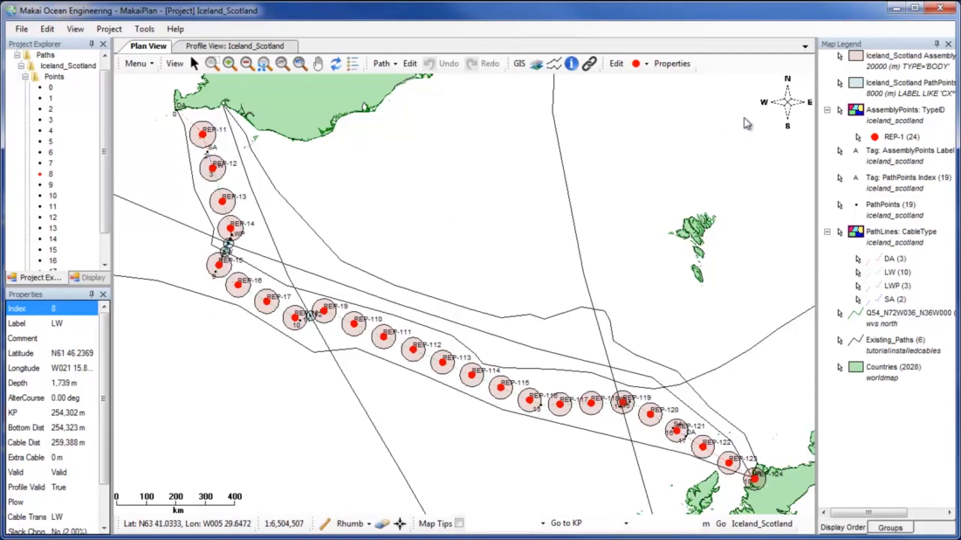